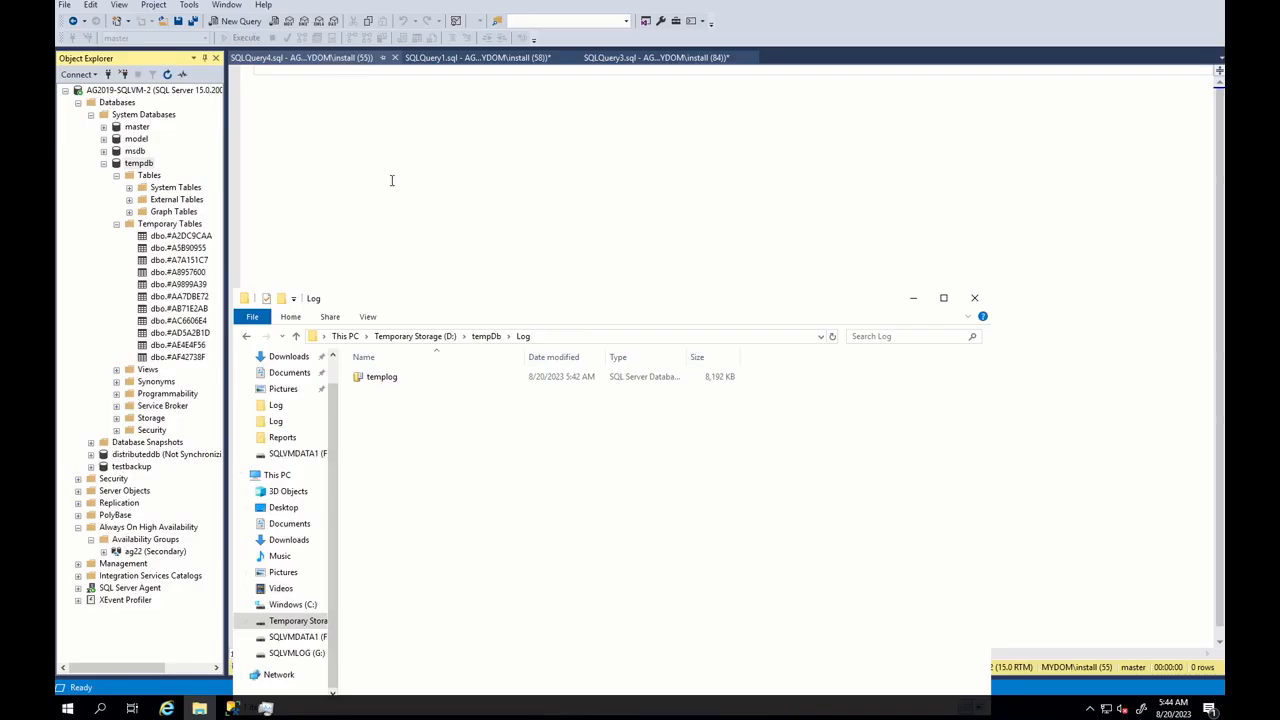
Step: Use the tempdb context menu in Object Explorer to return to the query workspace listing its temporary tables
right_click(138, 164)
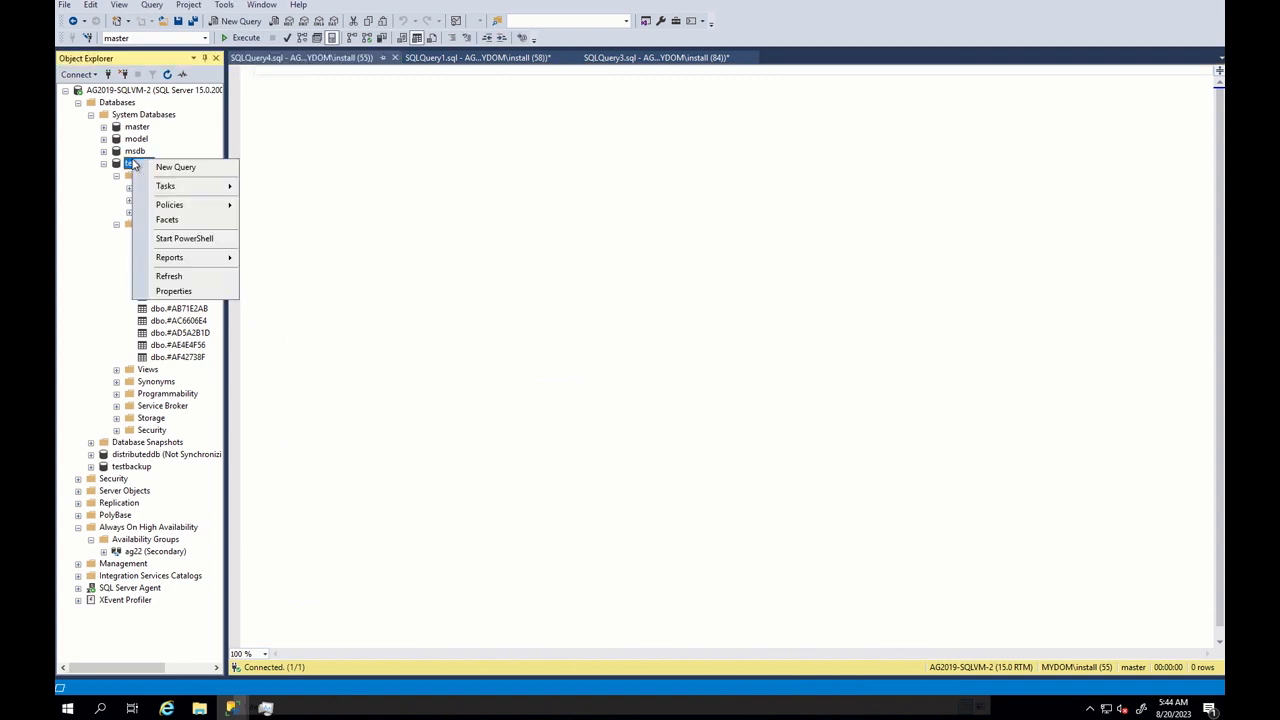
click(172, 292)
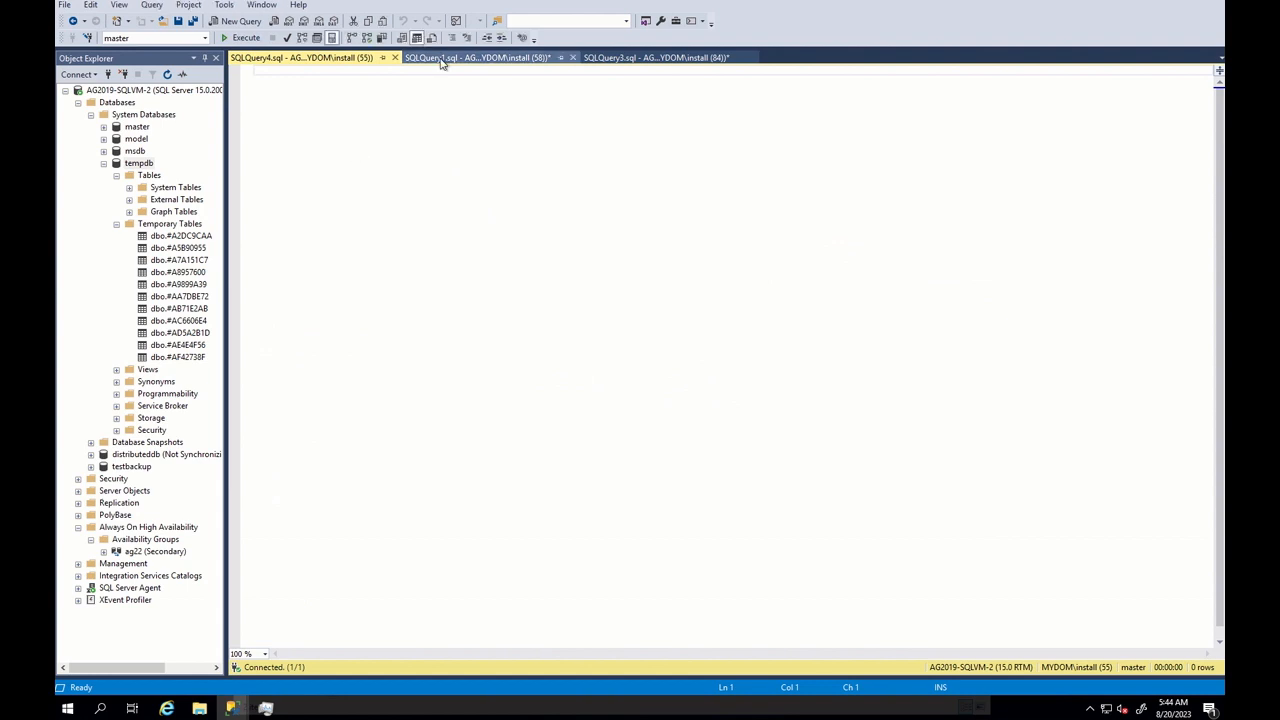
Step: Run the CREATE TABLE #test script with the WHILE loop inserting rows
click(470, 56)
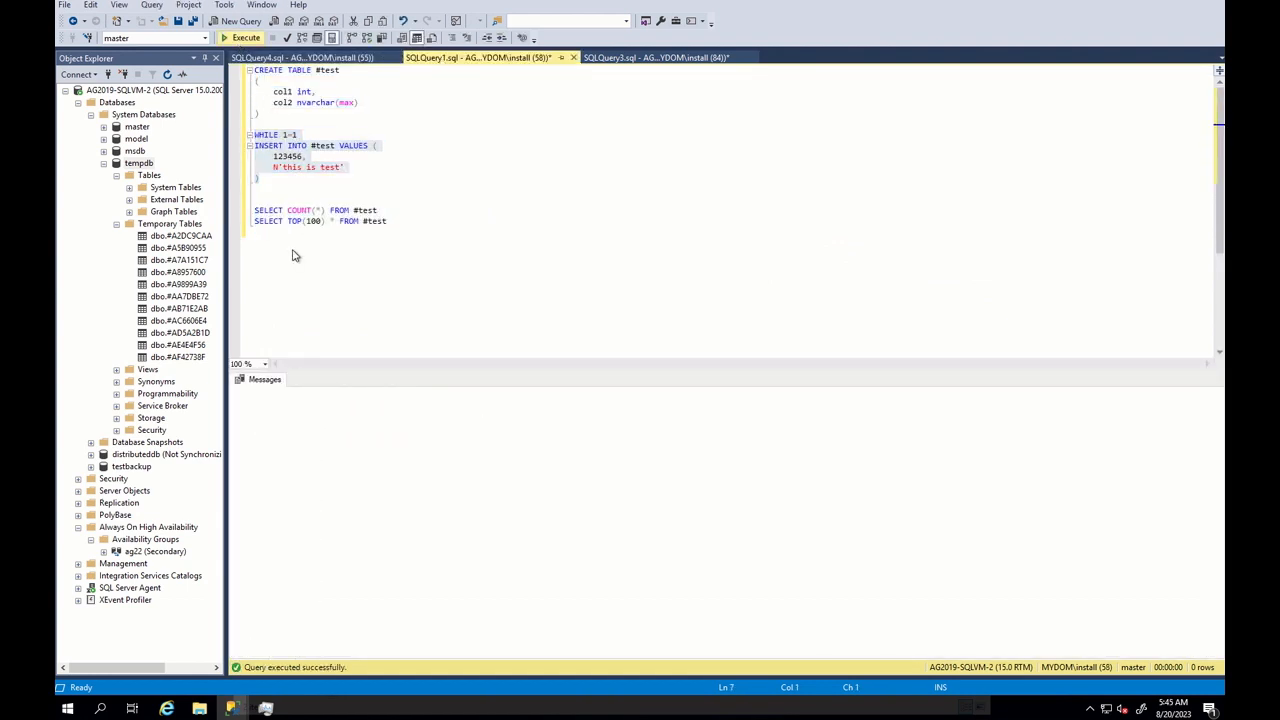
click(246, 36)
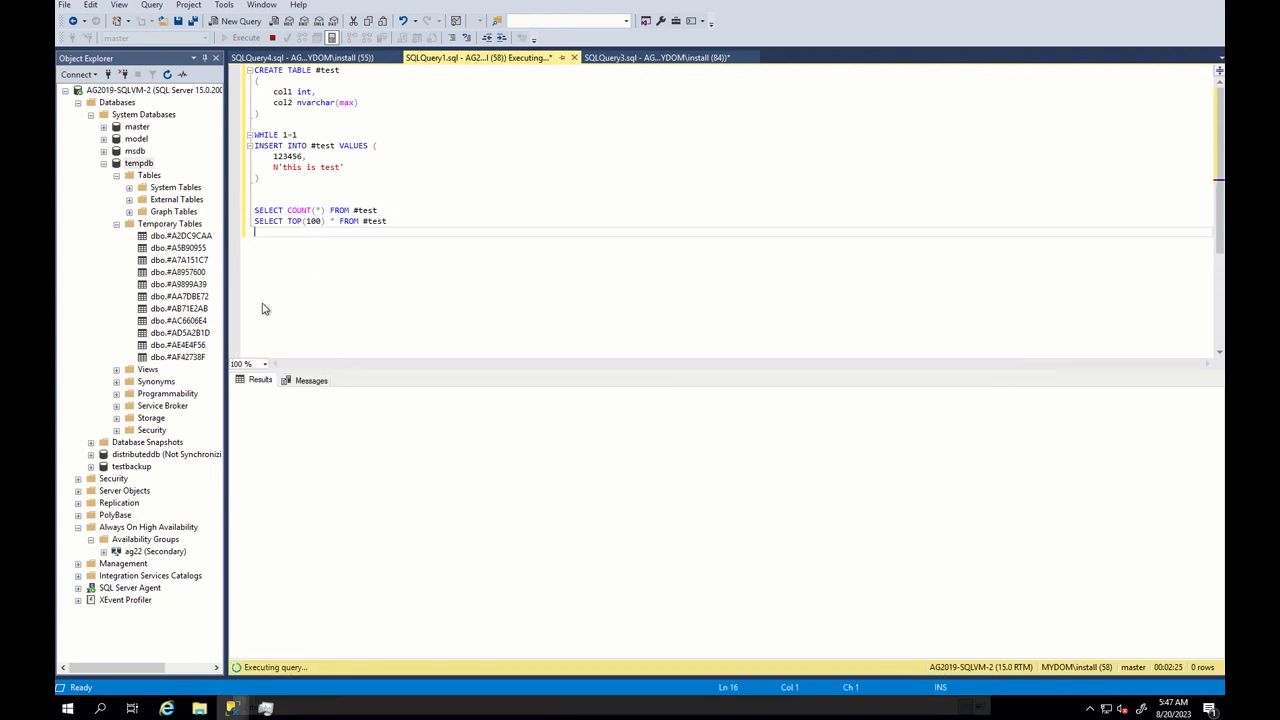
click(272, 36)
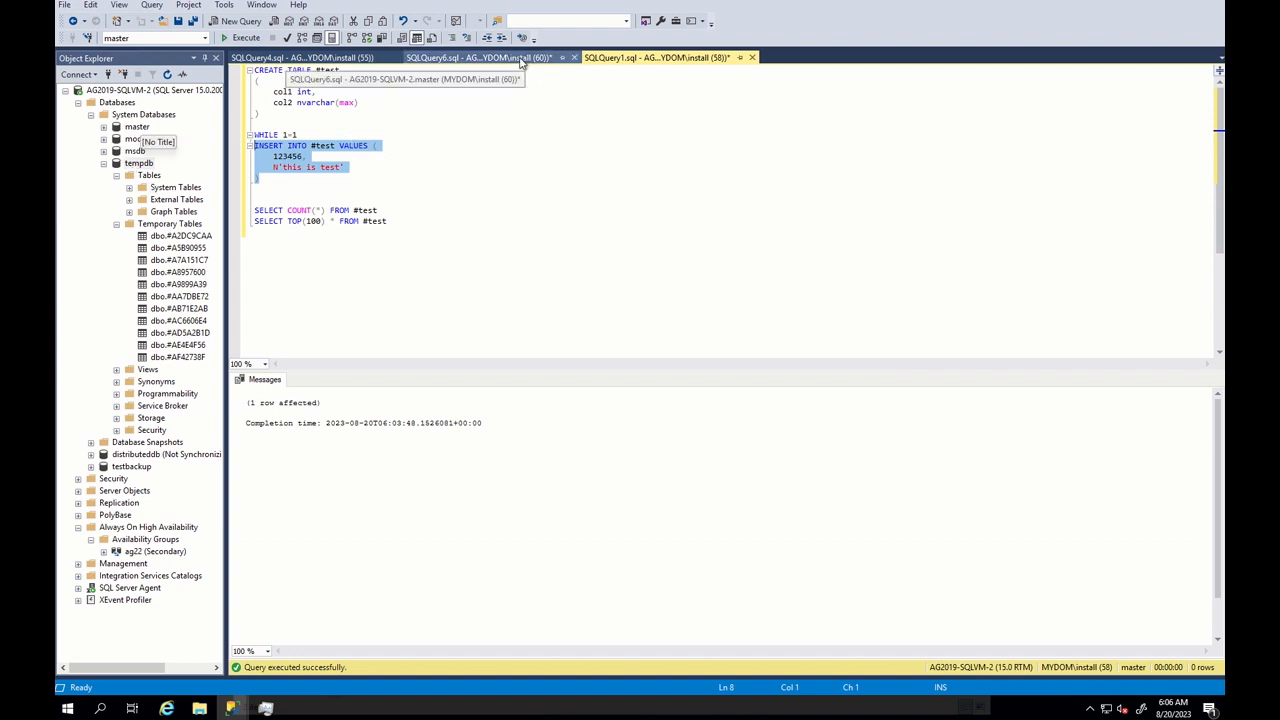
Step: Run the sys.dm_db_file_space_usage query and read user objects at about 76.56 MB, version store empty
click(480, 56)
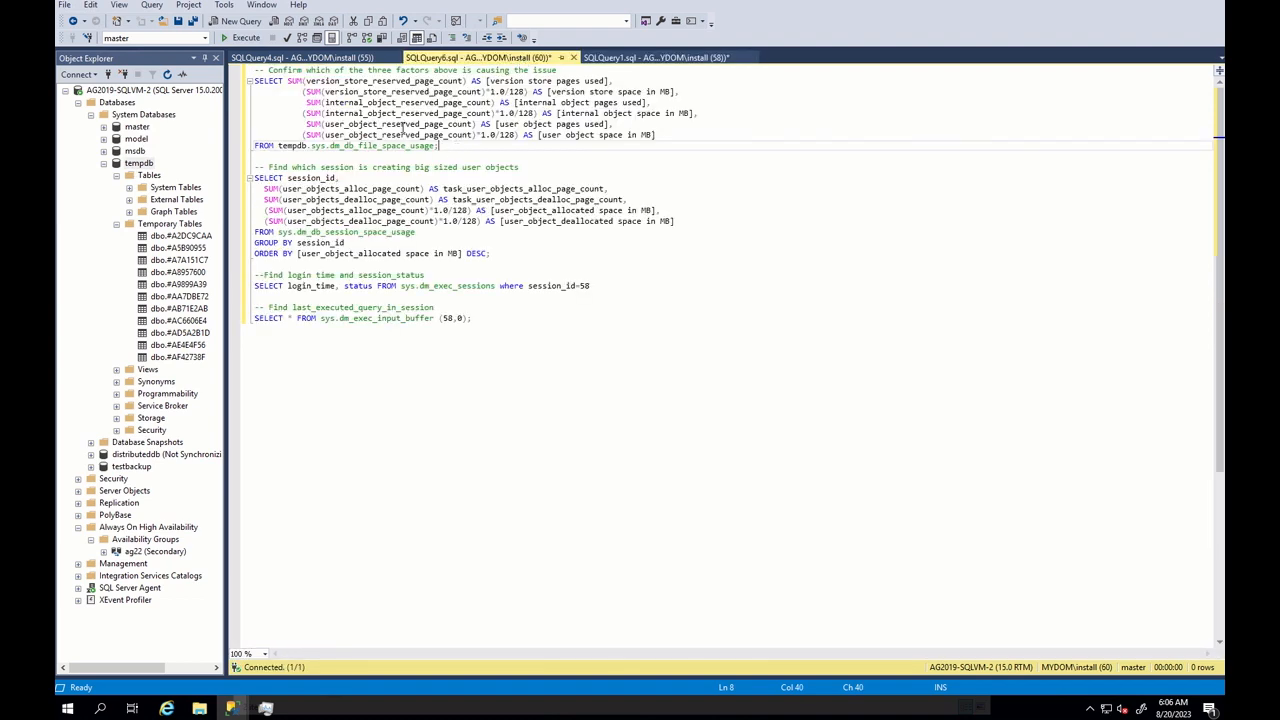
click(240, 36)
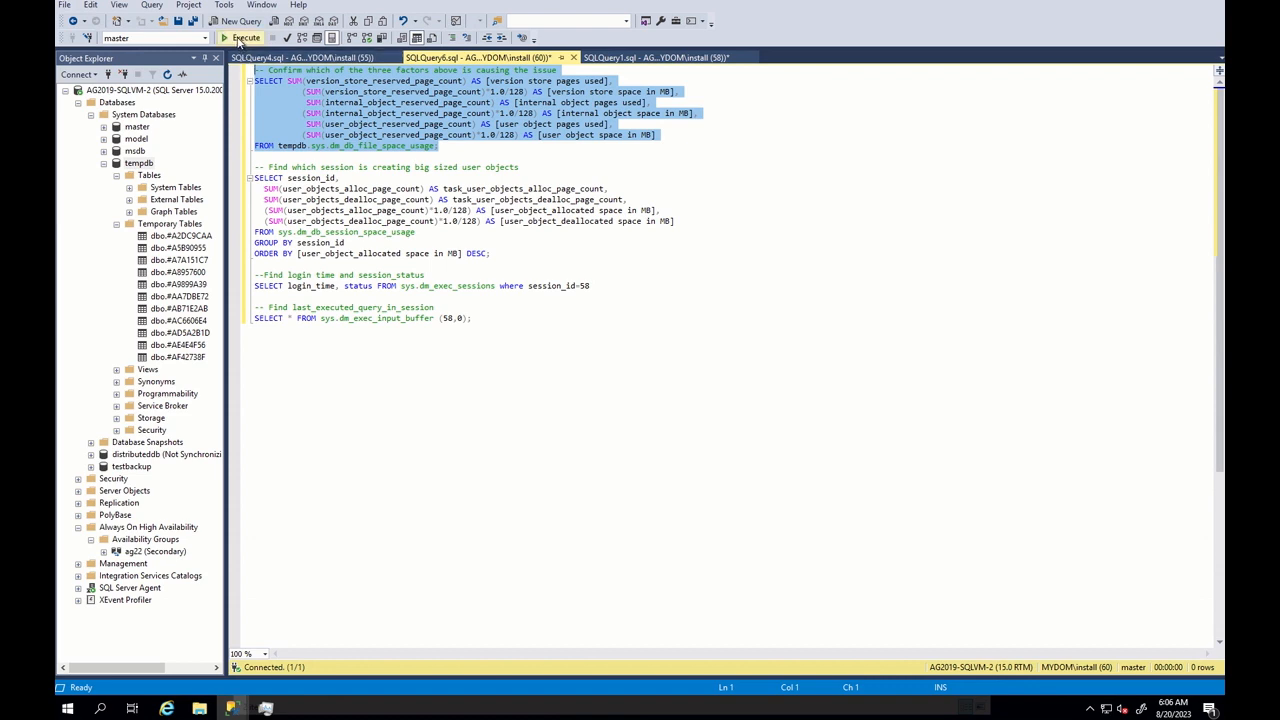
click(244, 36)
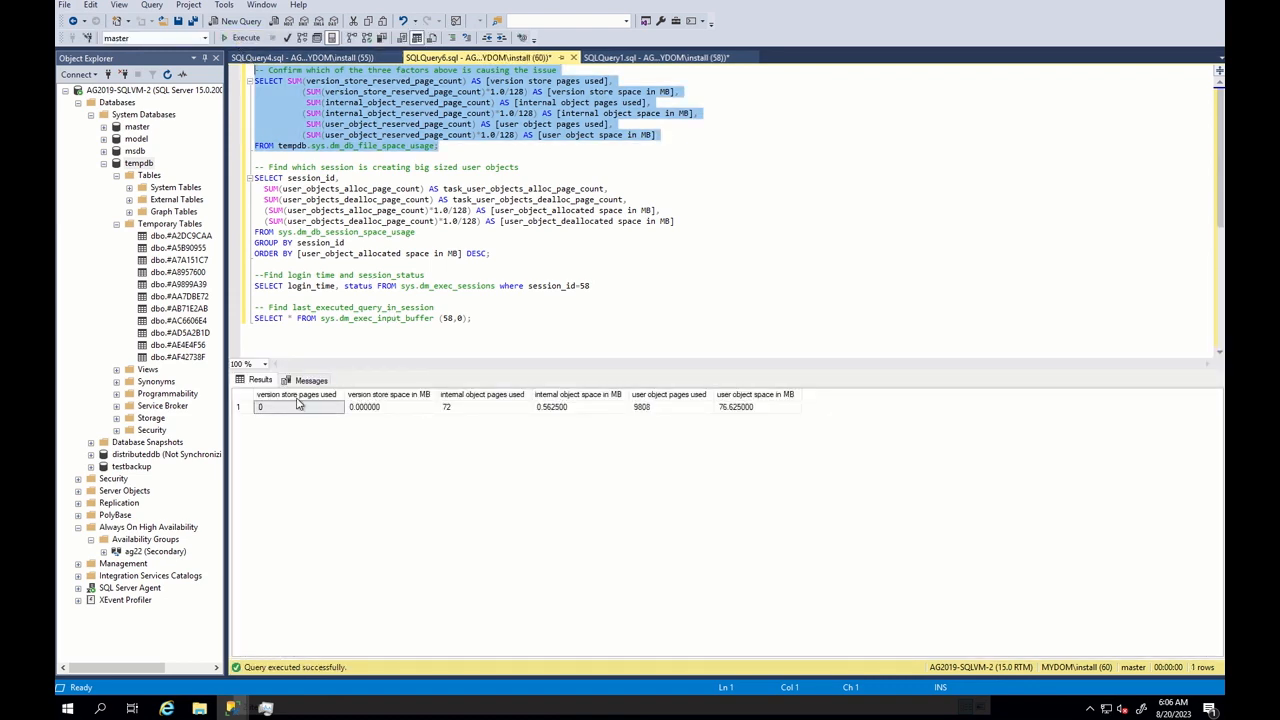
click(390, 408)
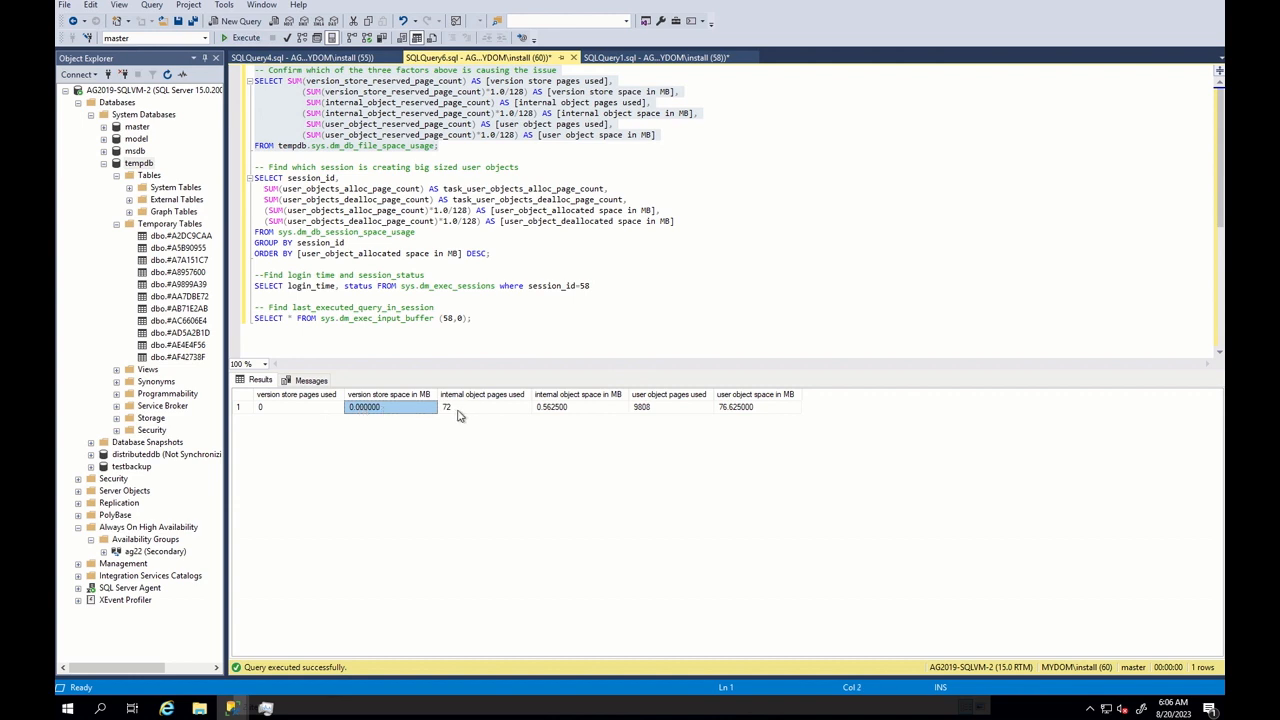
click(668, 408)
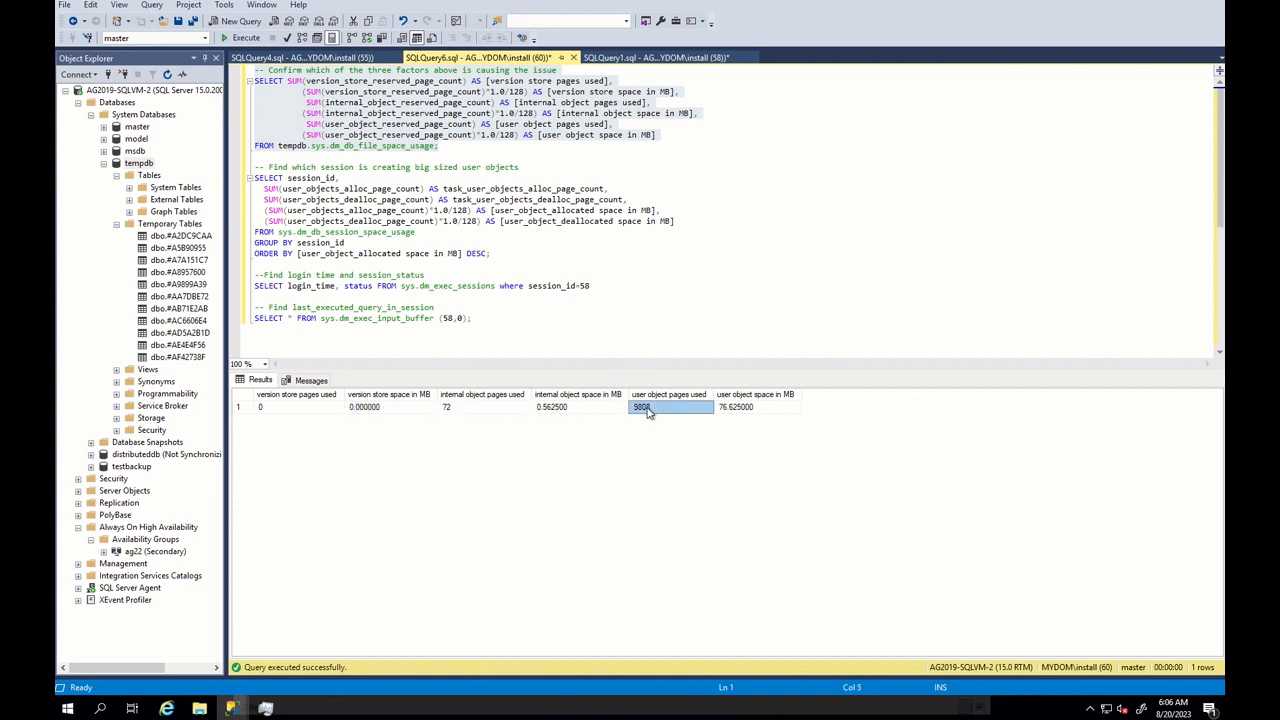
click(756, 408)
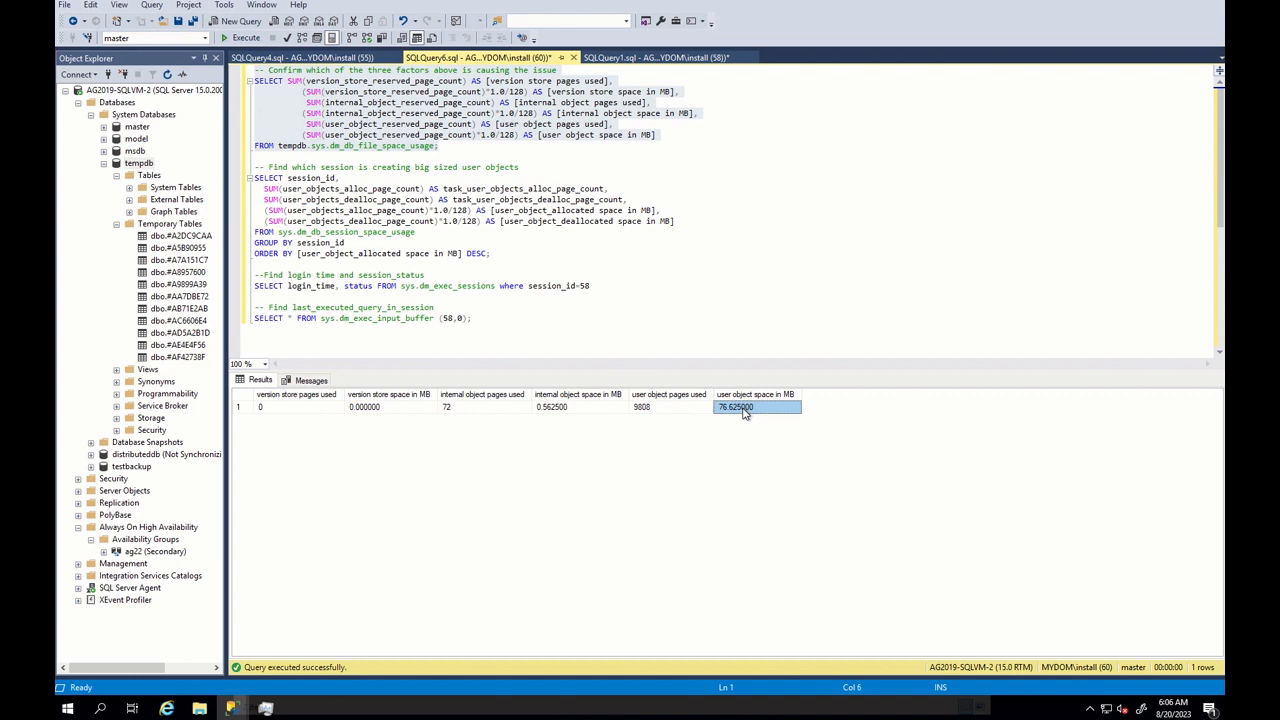
mouse_move(548, 326)
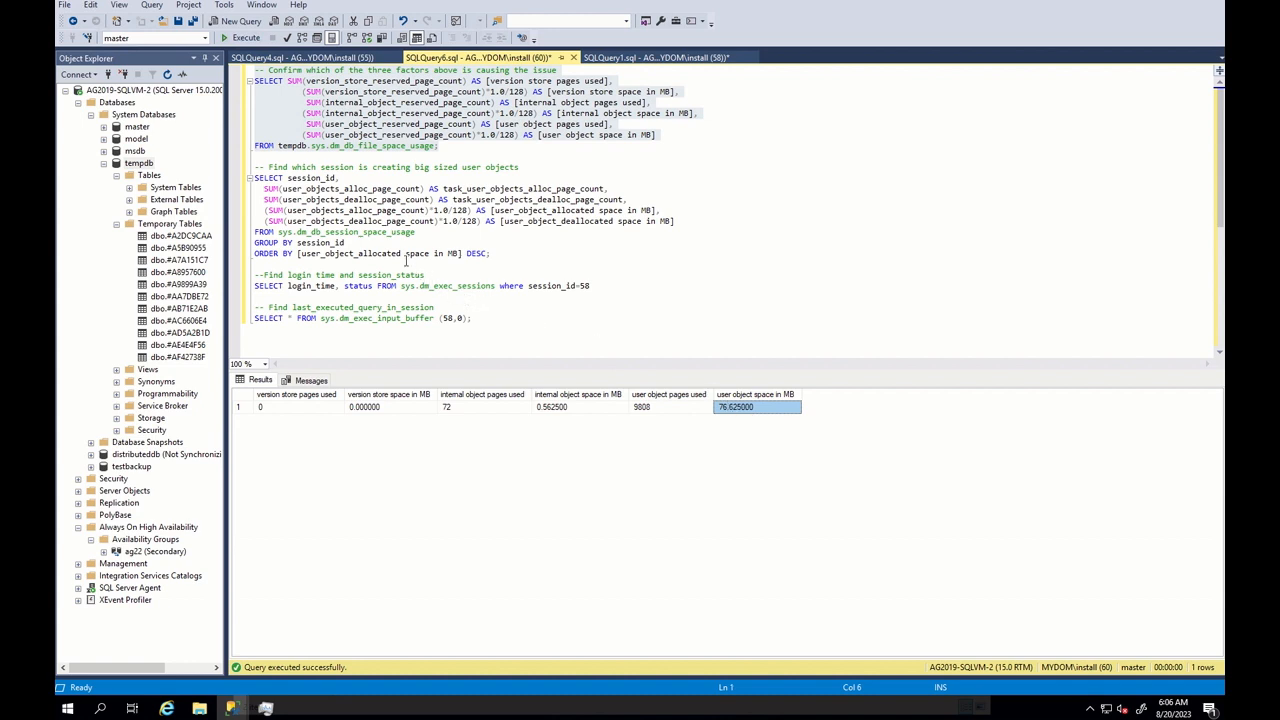
Step: Run dm_db_session_space_usage to find the 76.5 MB session, then dm_exec_sessions showing it sleeping
drag(256, 176, 490, 252)
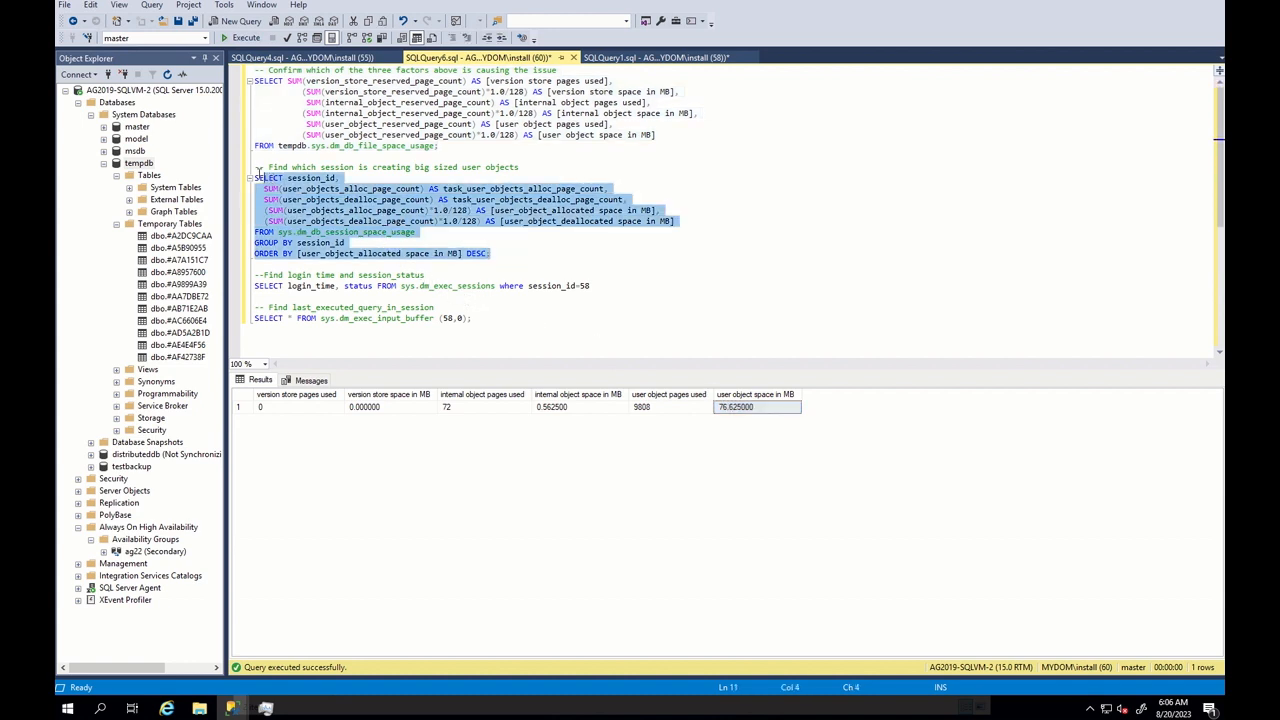
click(244, 36)
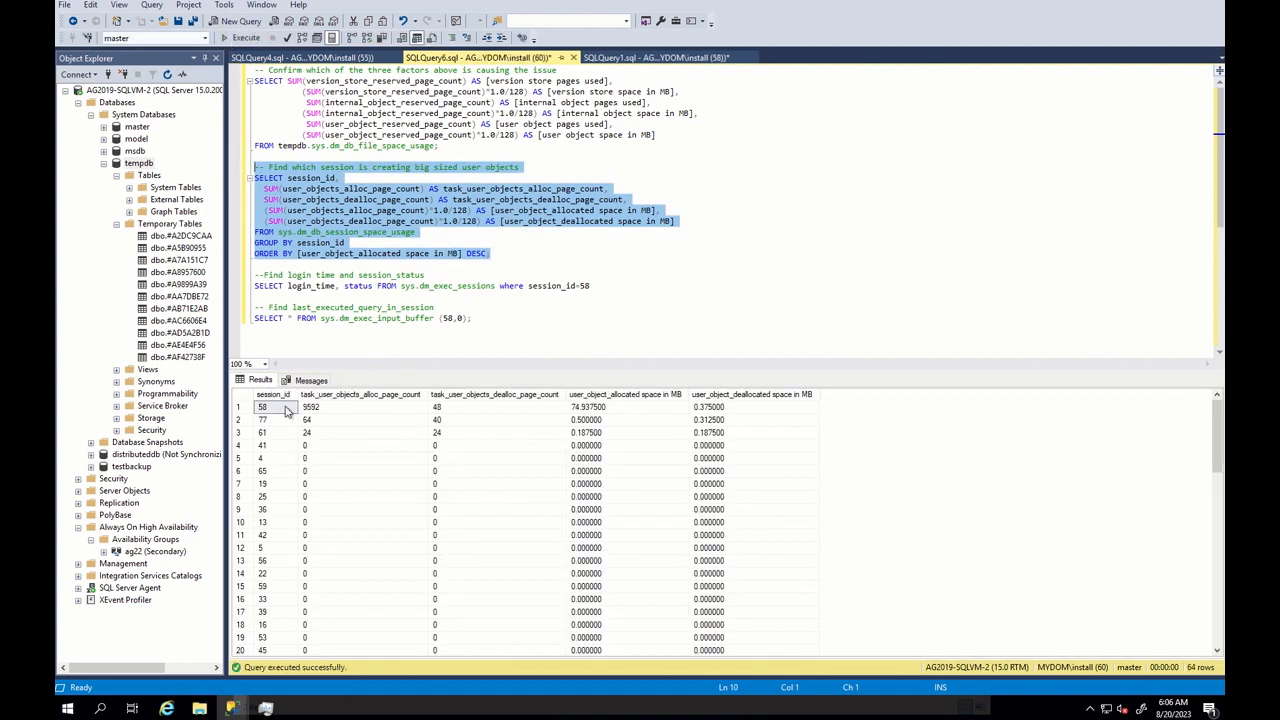
click(588, 408)
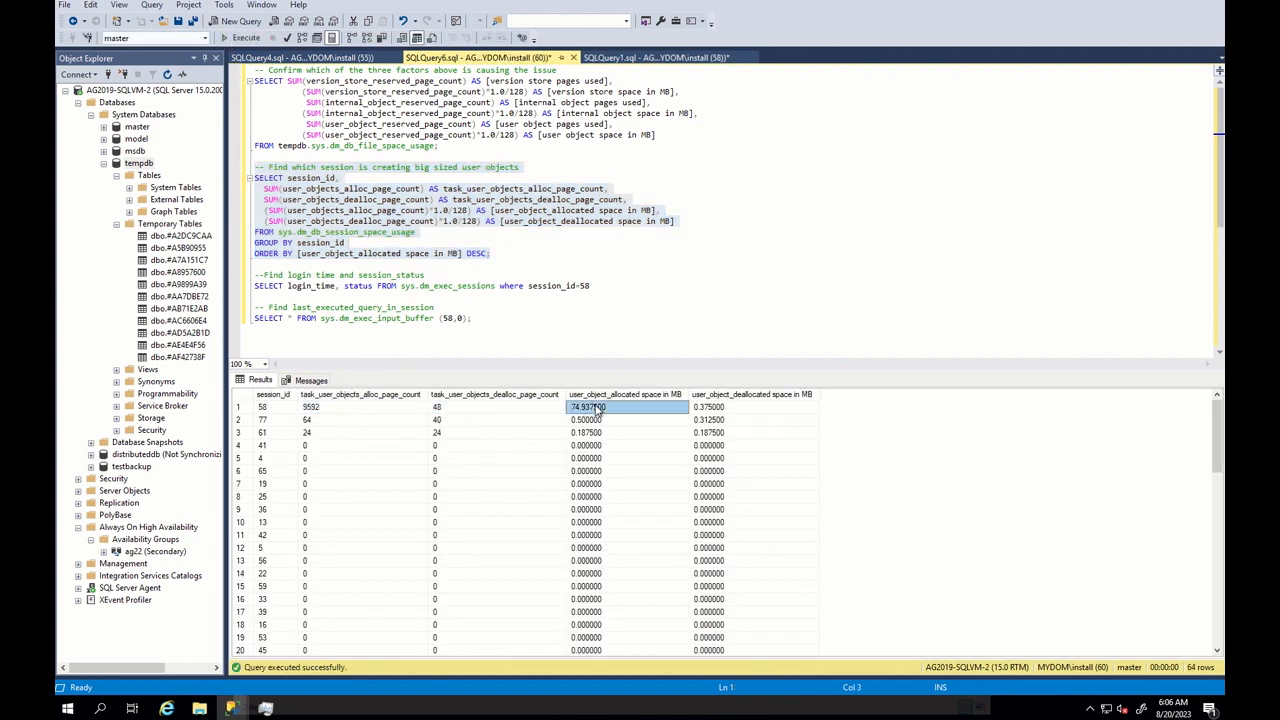
scroll(down, 3)
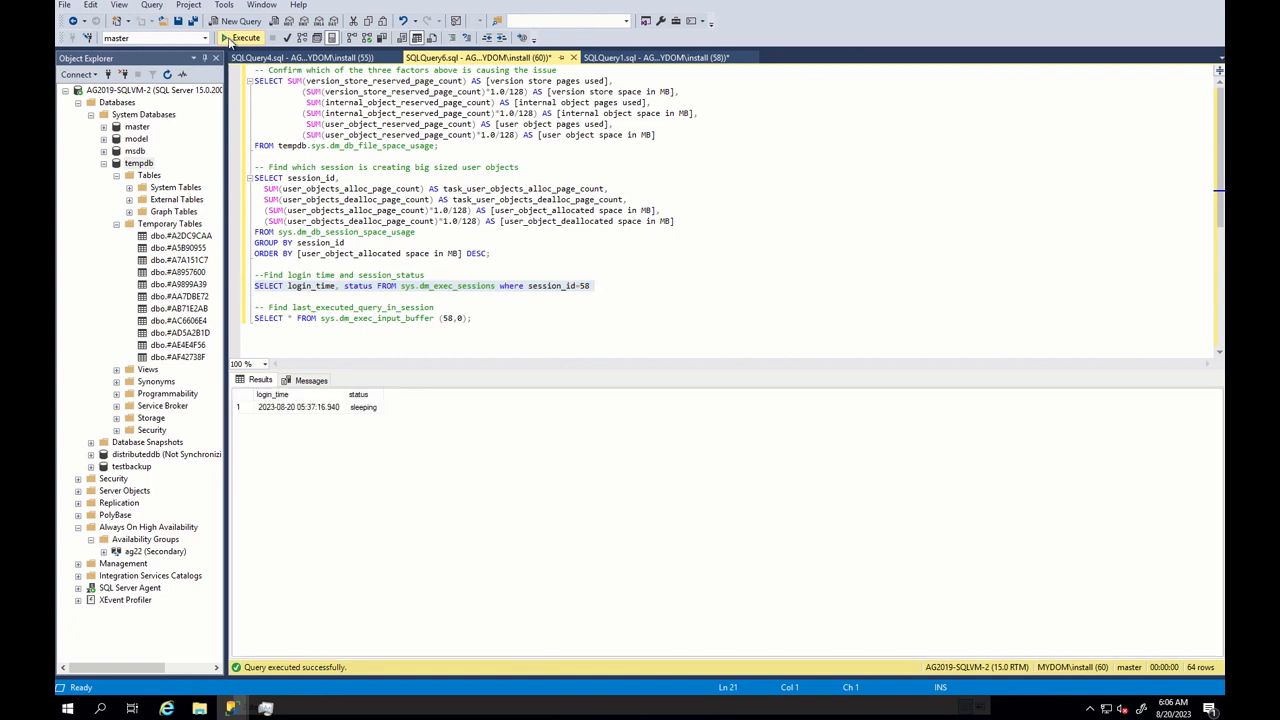
click(244, 36)
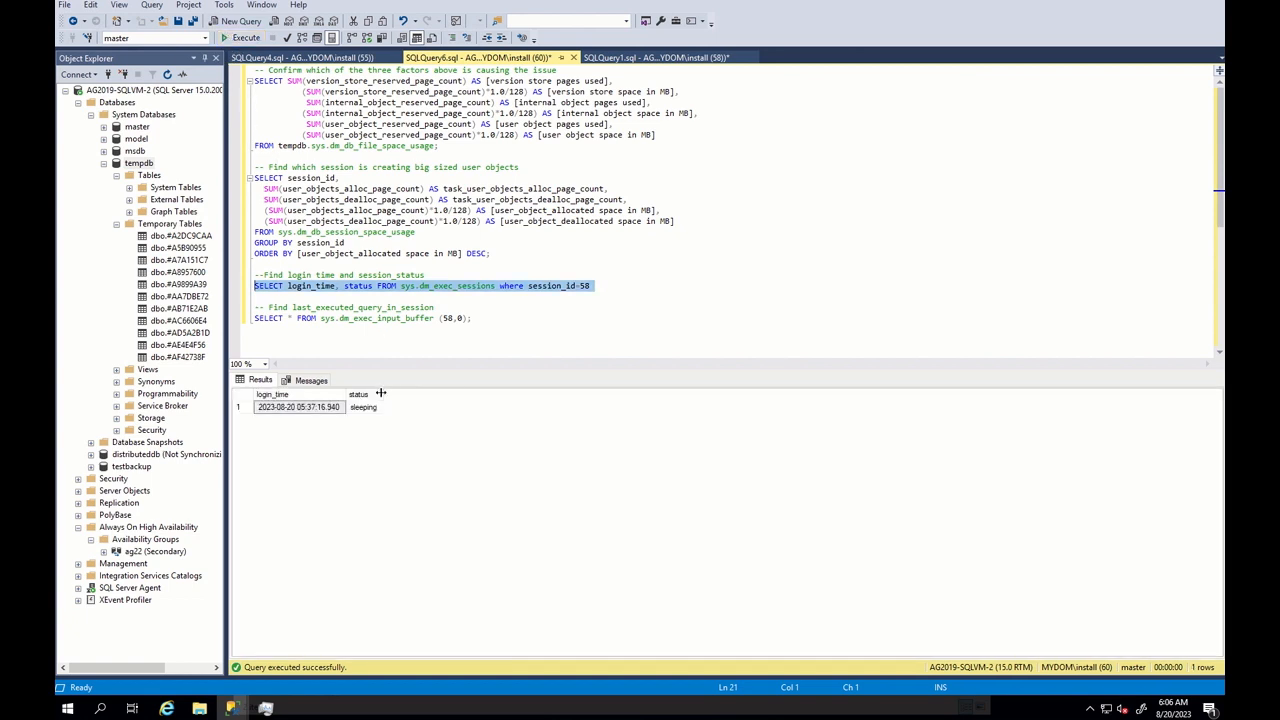
click(364, 408)
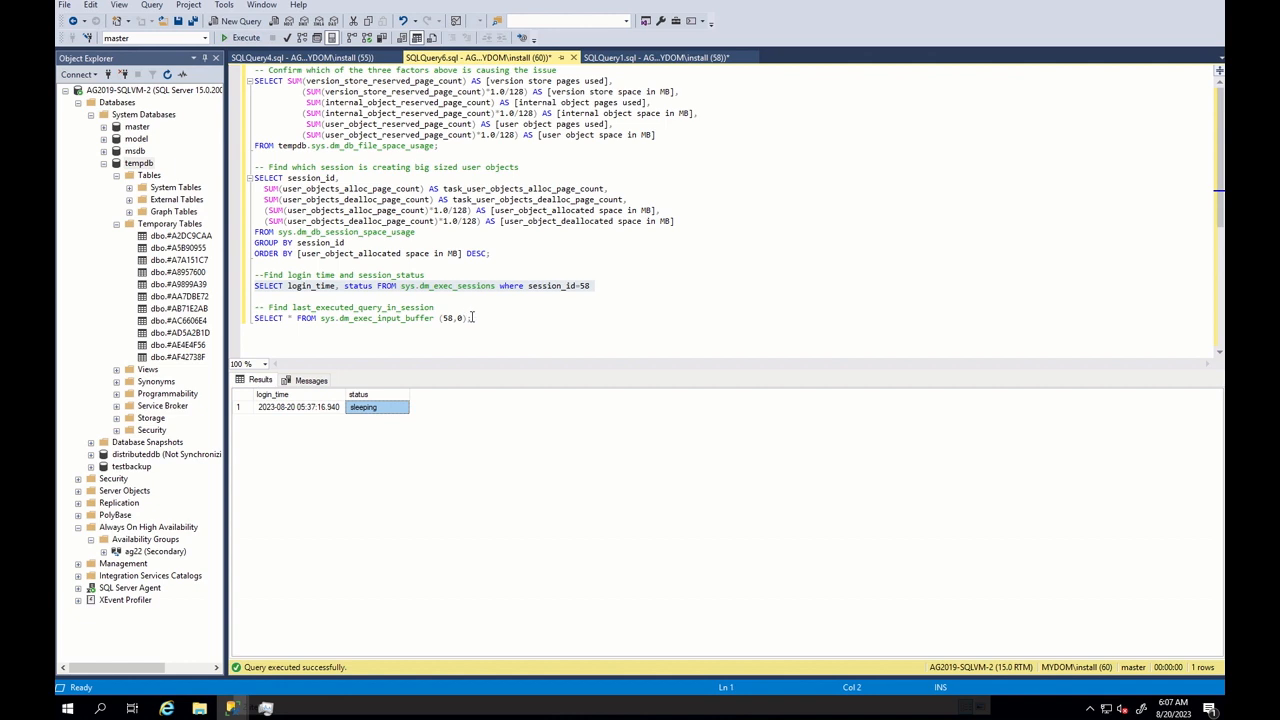
Step: Disconnect the #test session and rerun file space usage, showing user objects near 1.69 MB
click(660, 56)
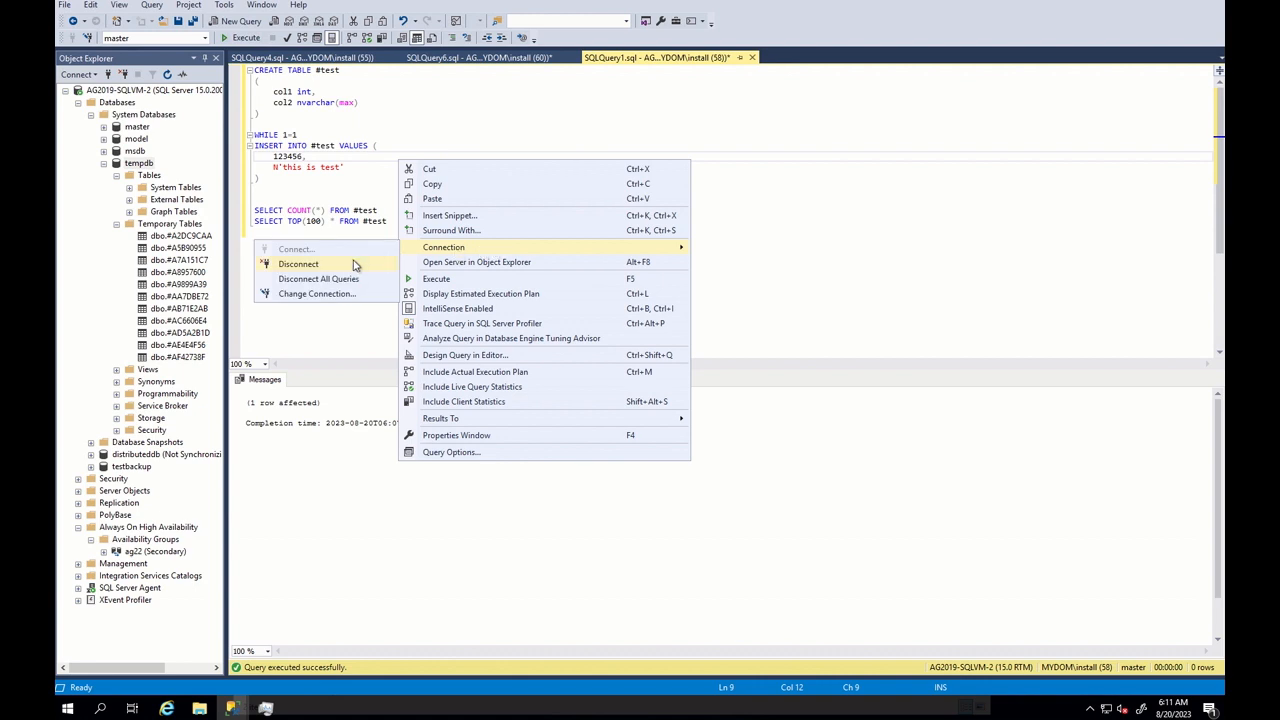
click(298, 264)
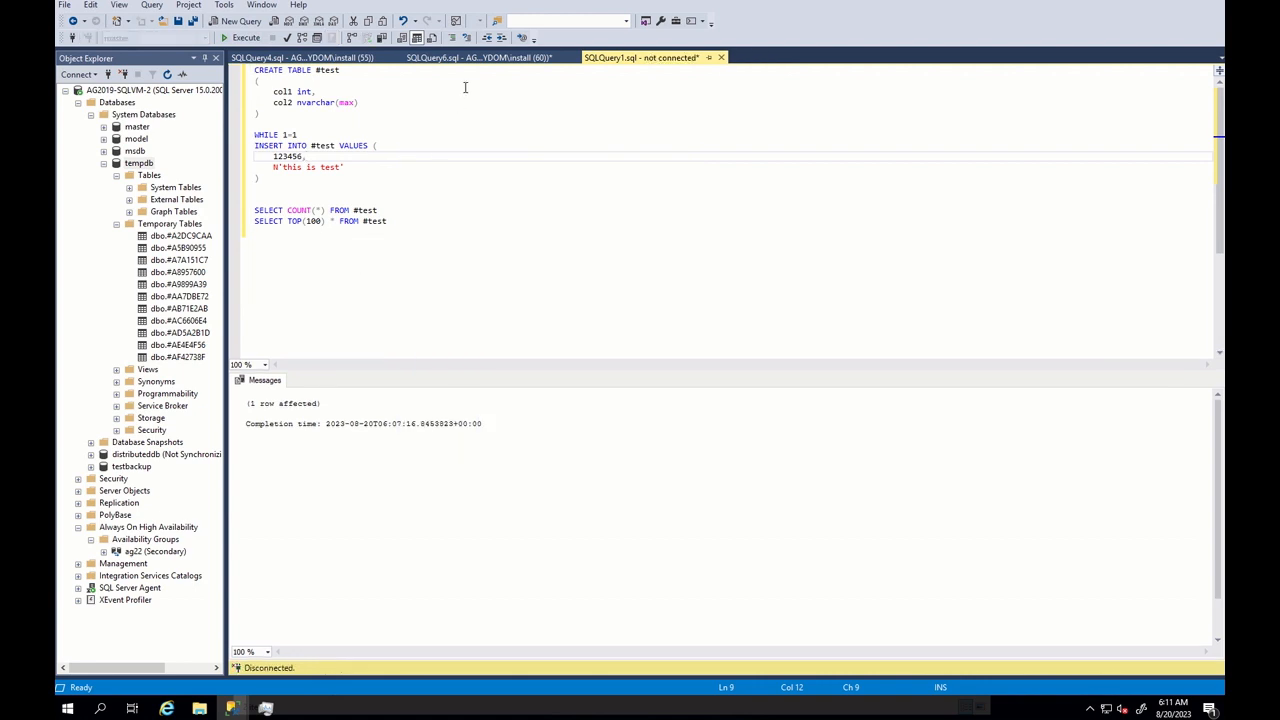
click(480, 56)
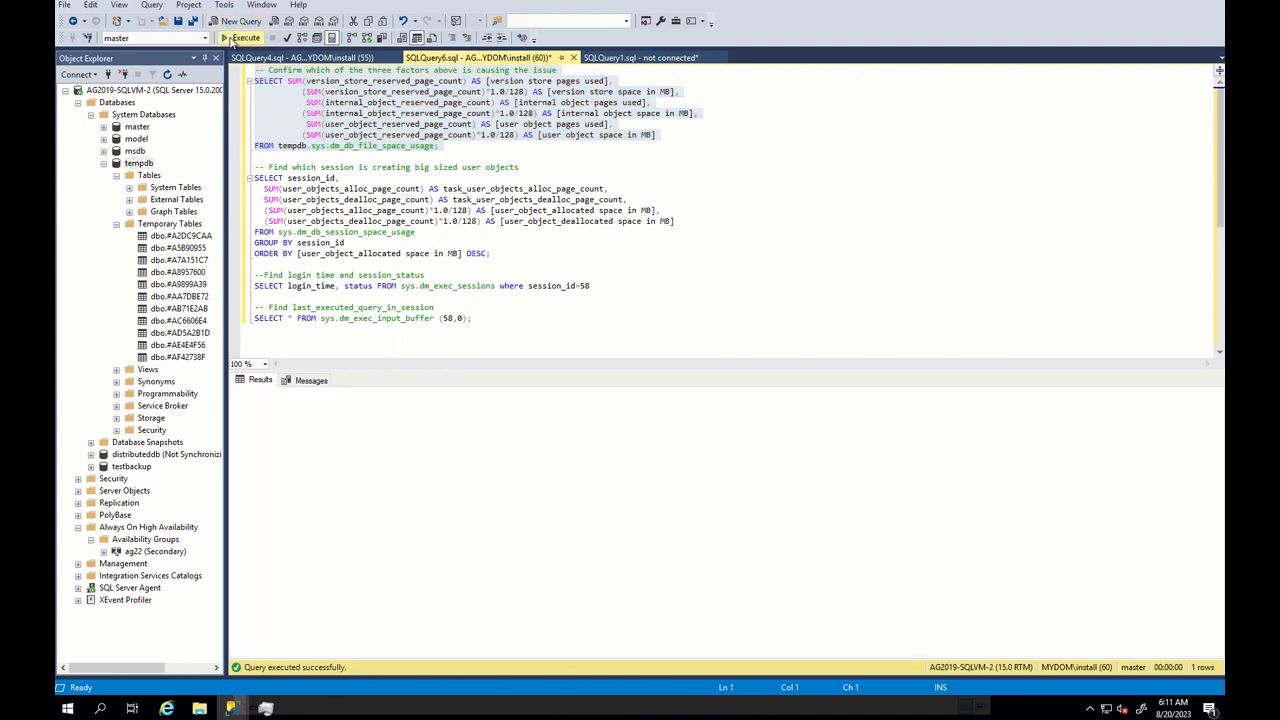
click(240, 36)
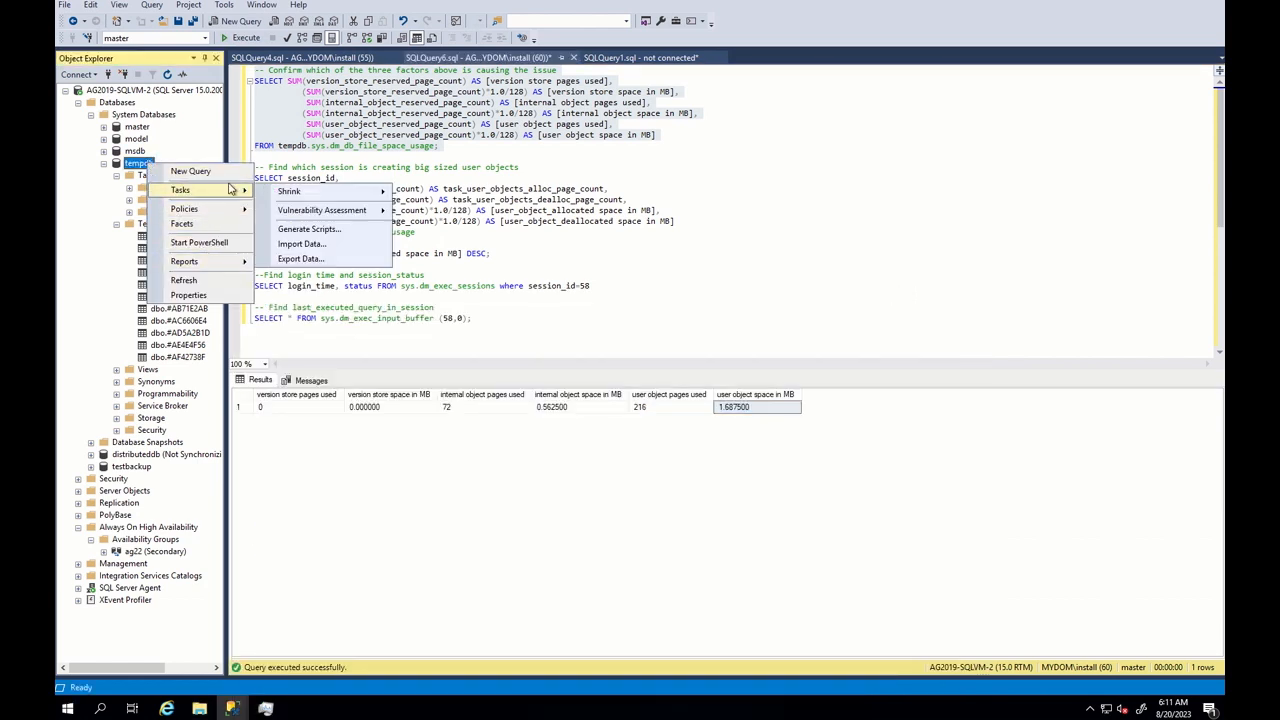
Step: Shrink the tempdb database via Tasks > Shrink > Database and refresh the data folder listing
click(288, 192)
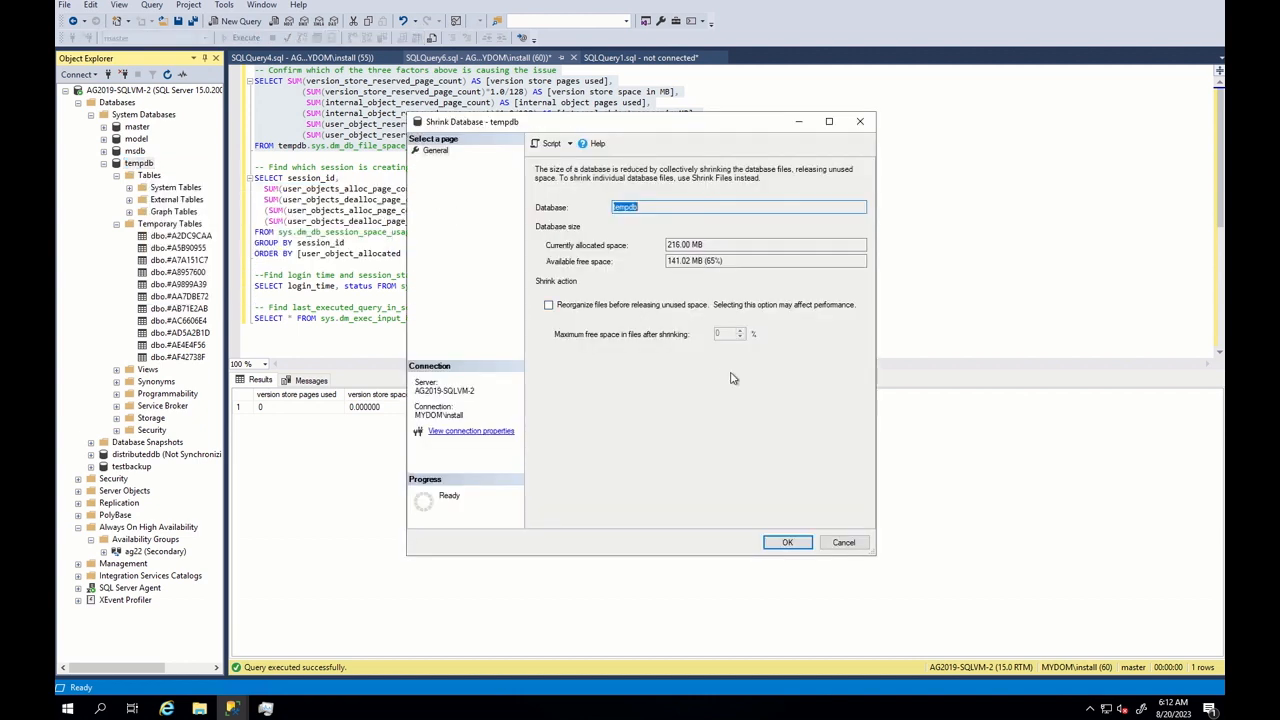
click(844, 542)
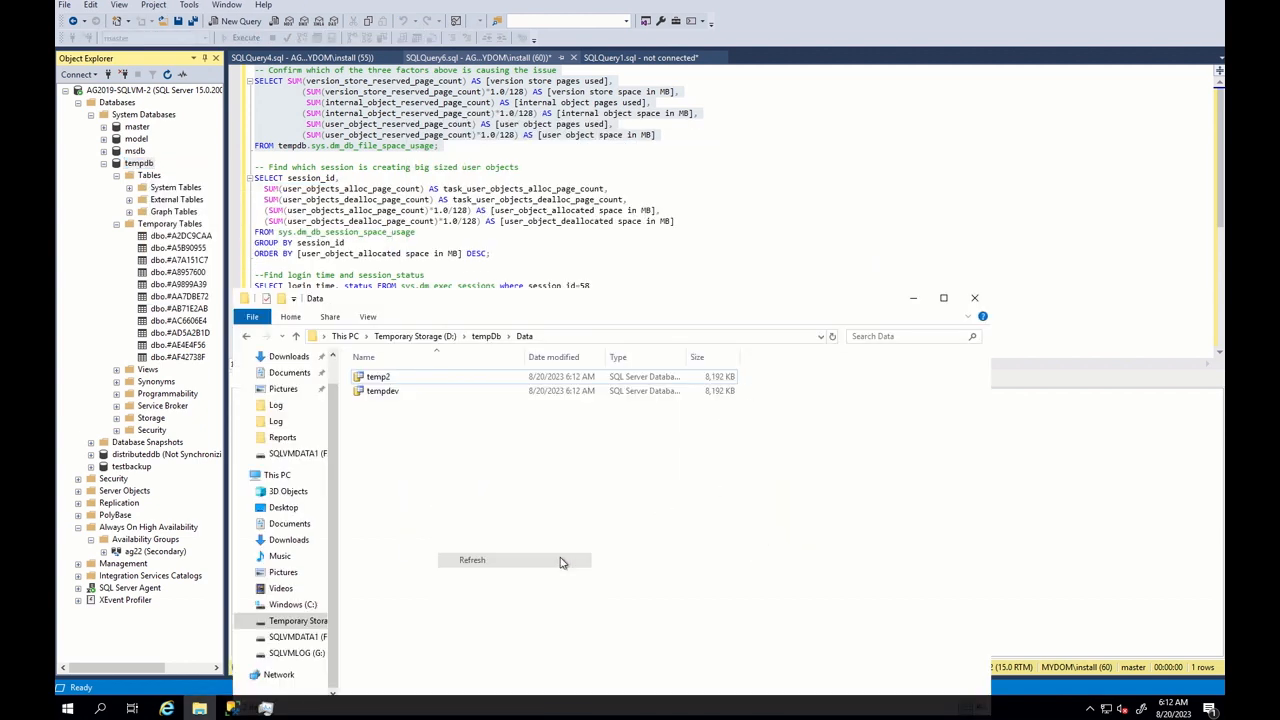
click(276, 420)
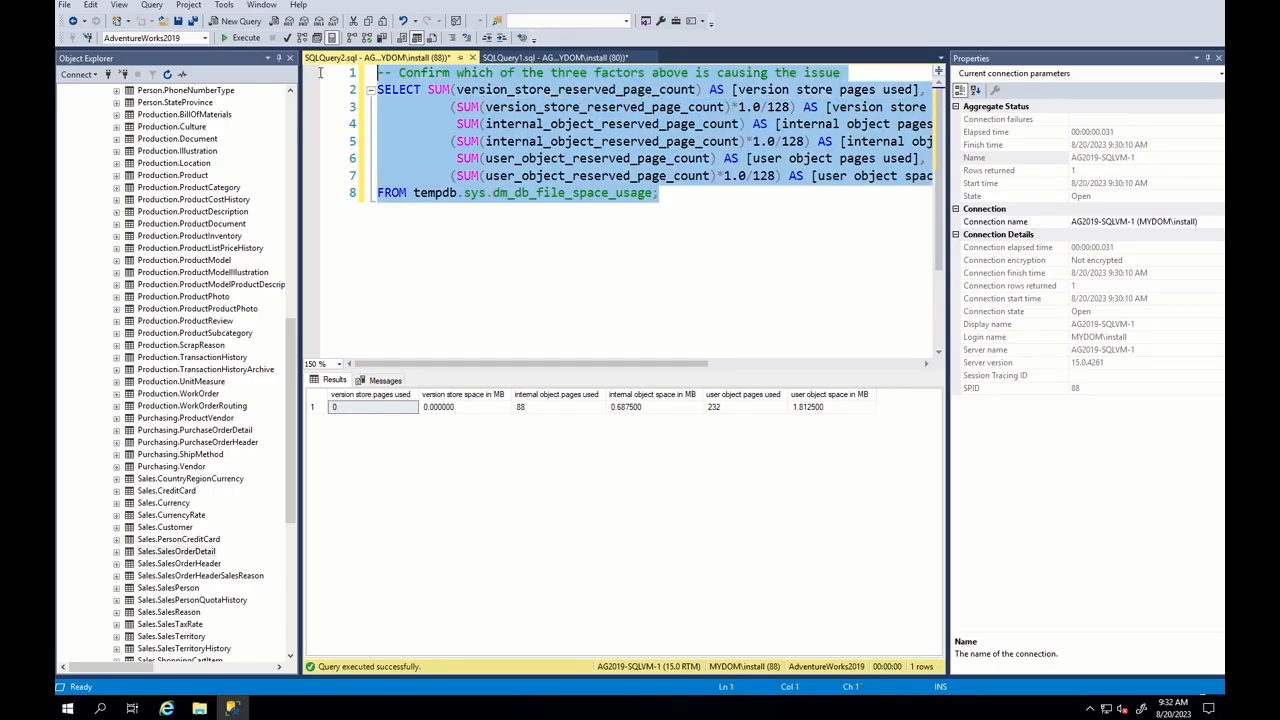
Step: Read the internal object figures, roughly 0.69 MB, from the tempdb space usage result
click(244, 36)
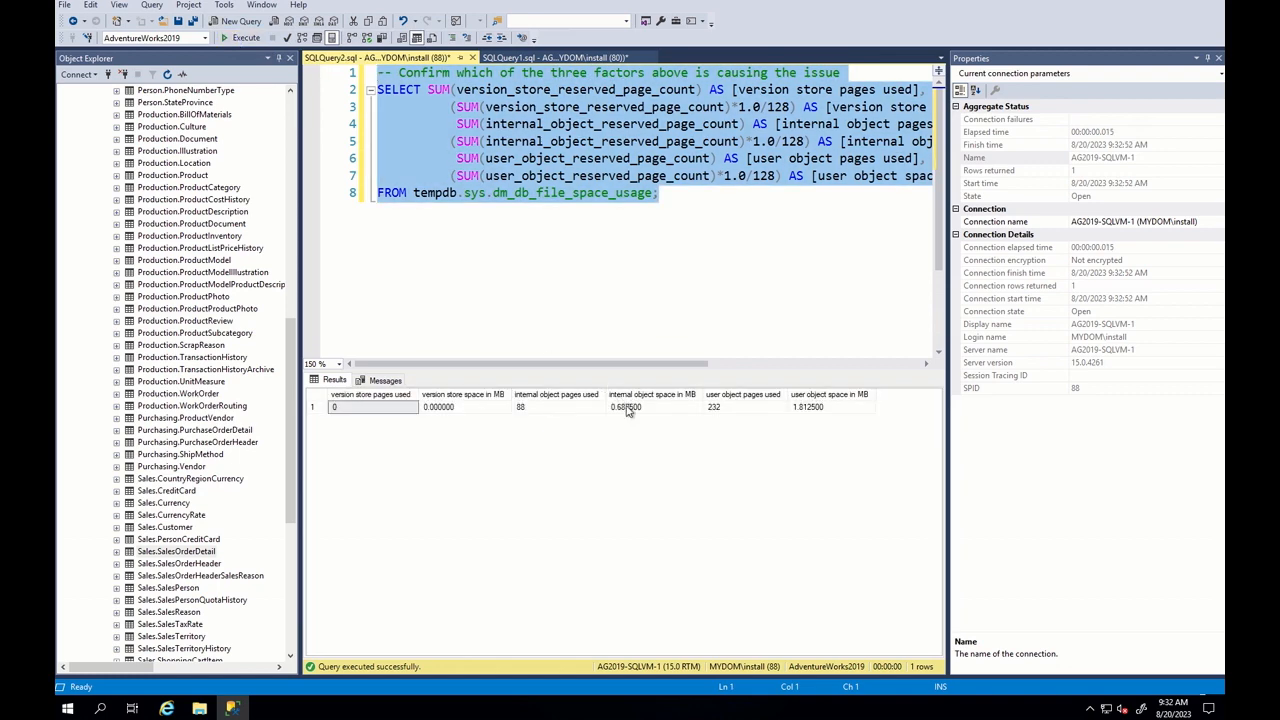
click(624, 408)
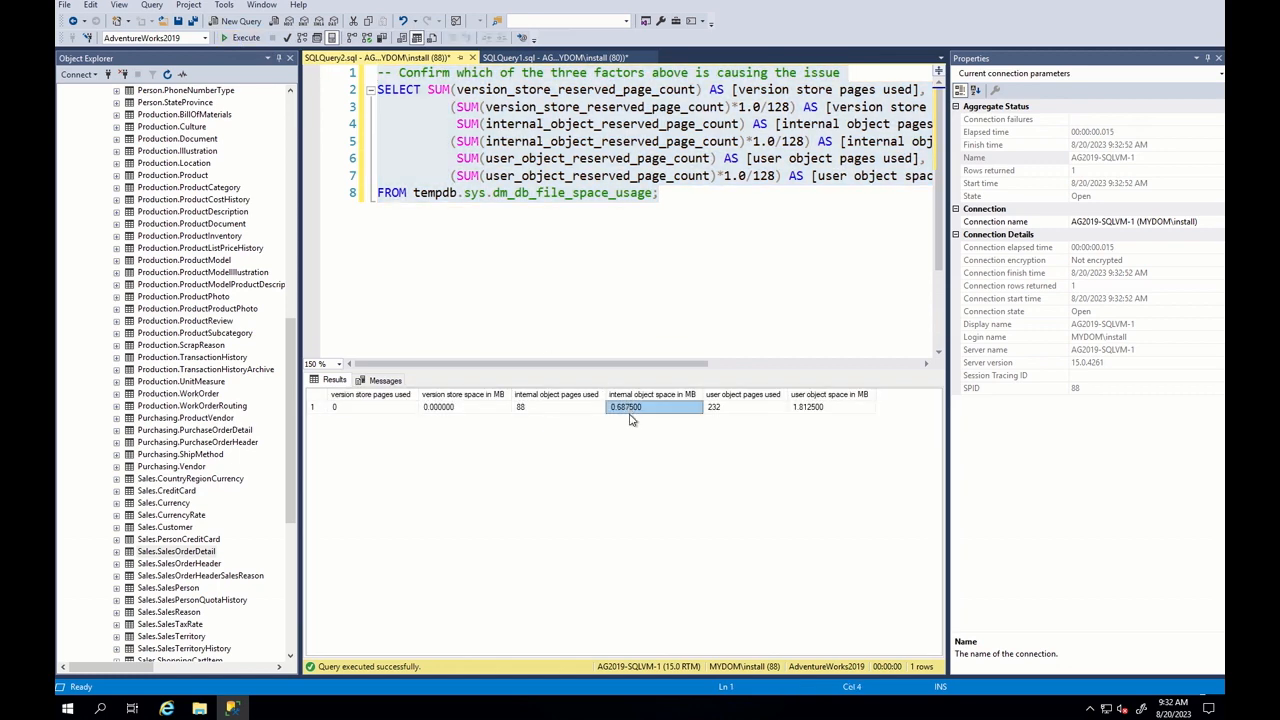
Step: Review the Sort operator's tempdb spill warning, wrap the rowguid-sorted SELECT in WHILE 1=1 and start it
click(560, 56)
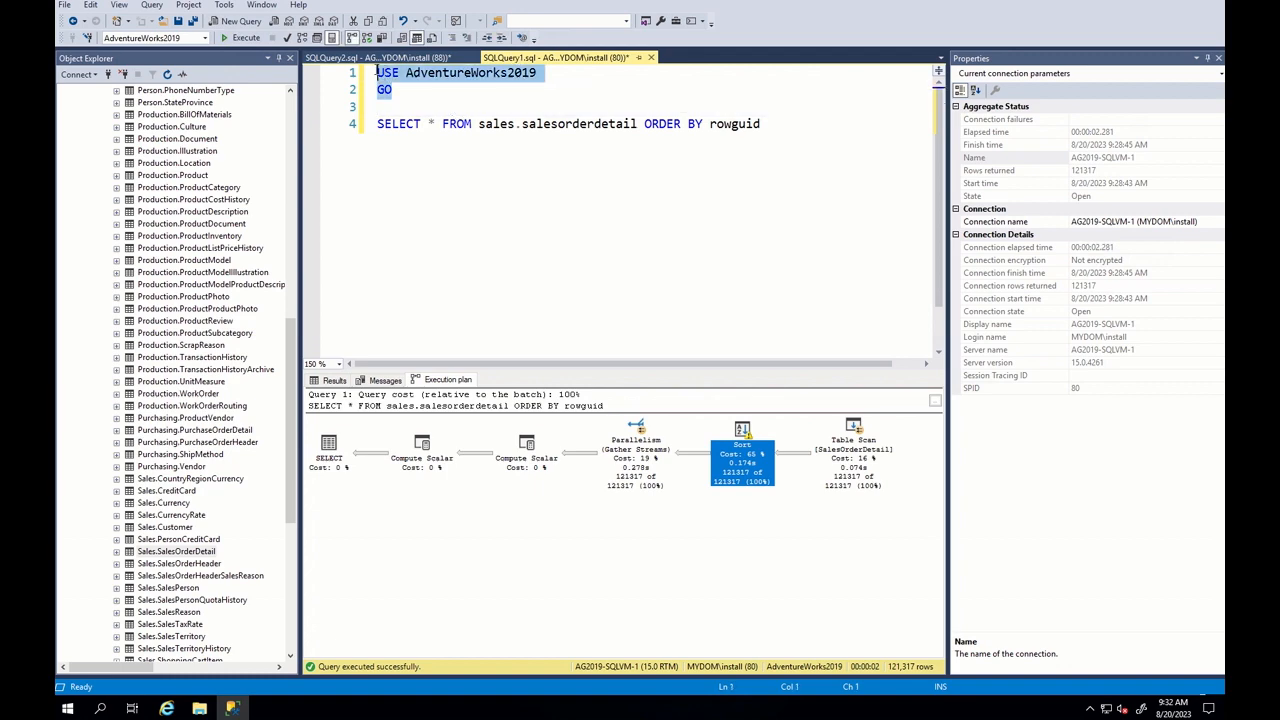
click(244, 36)
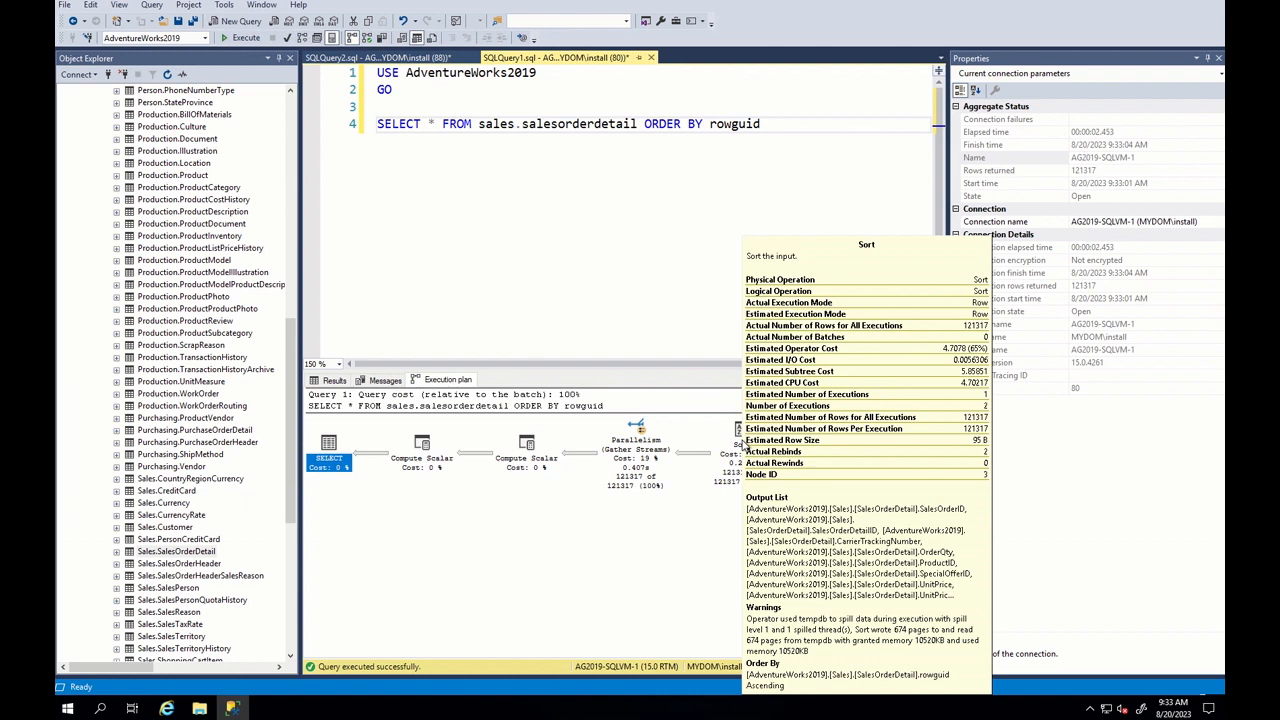
click(406, 108)
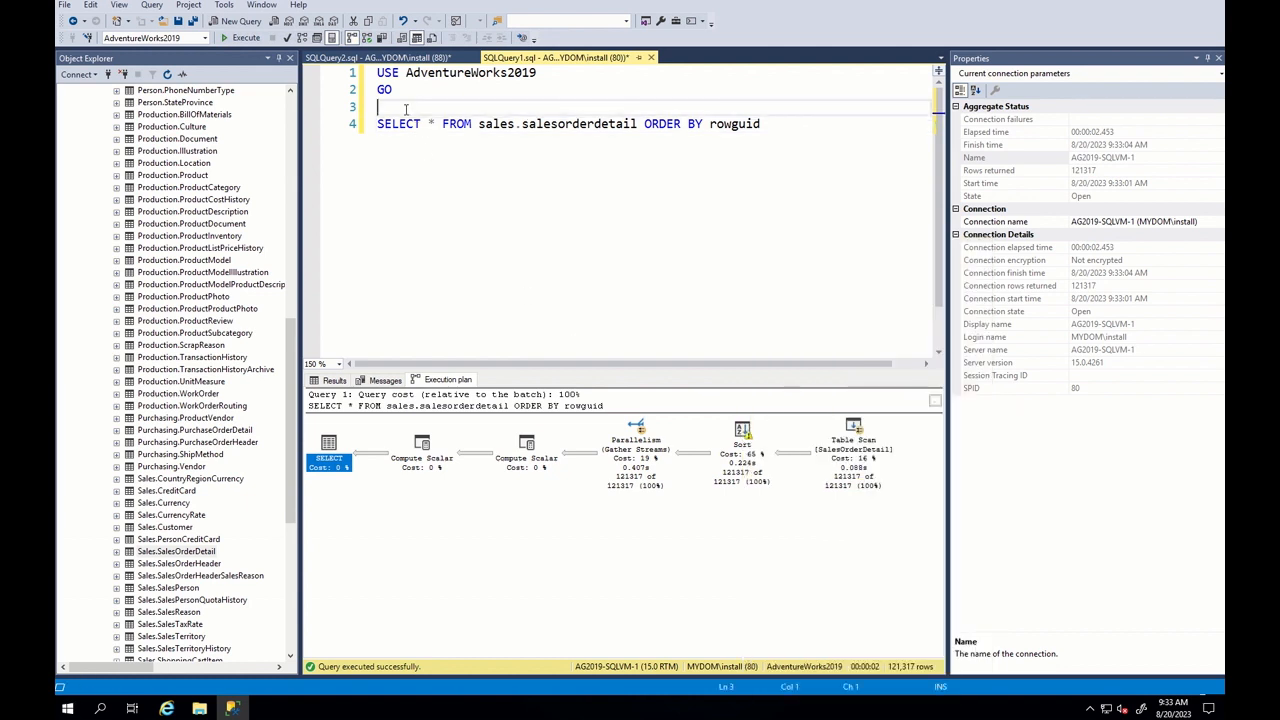
text(WHILE 1=1)
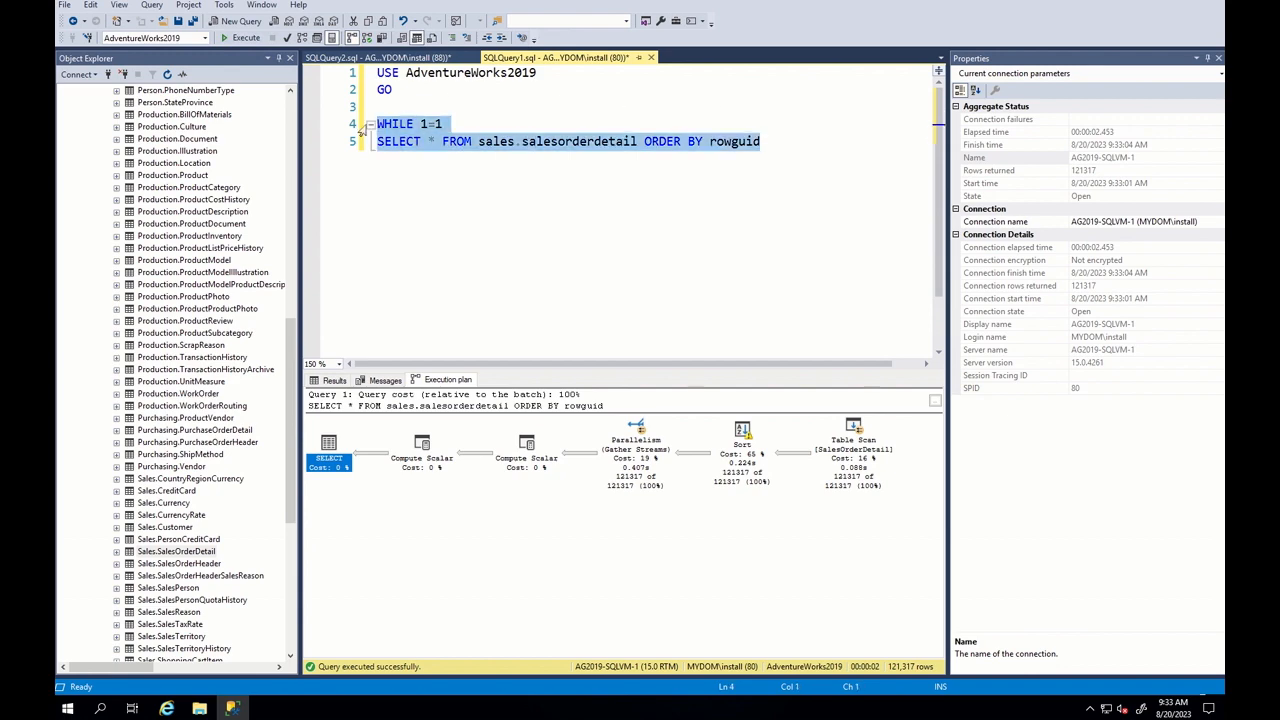
click(240, 36)
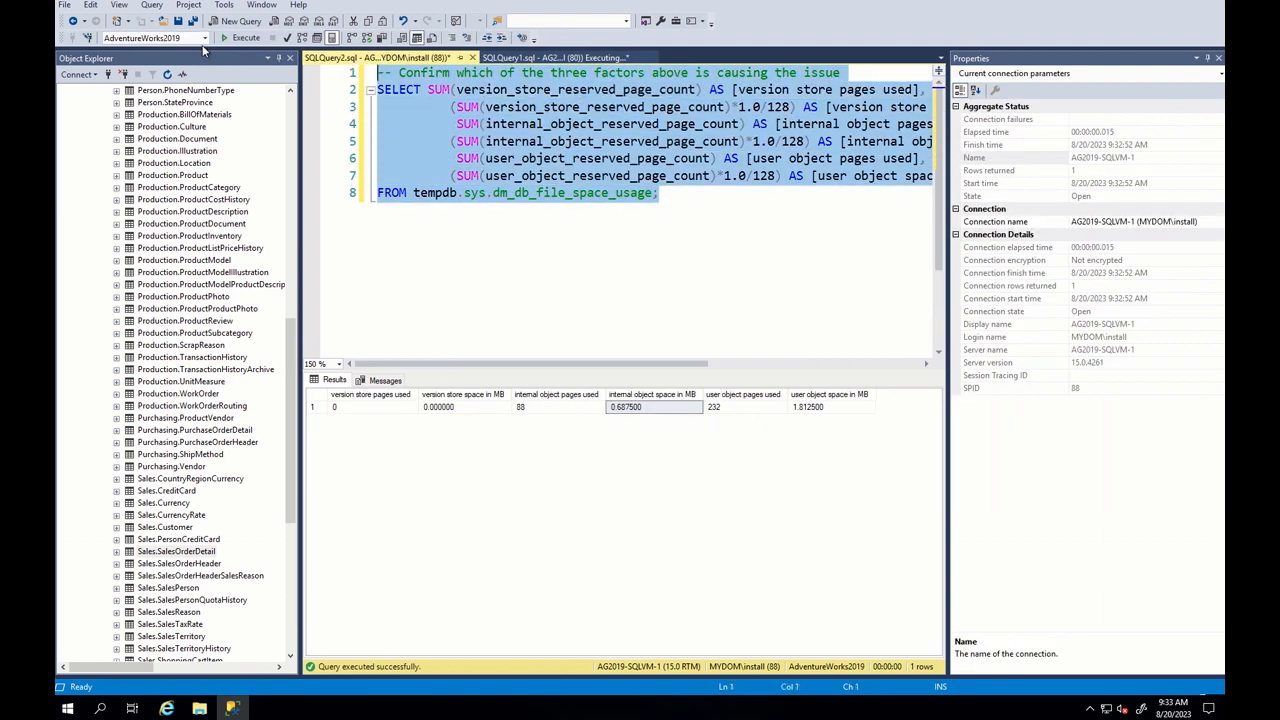
Step: Refresh space usage to see internal objects at 360 pages, then run BEGIN TRAN with the snapshot unit-price SELECT
click(246, 36)
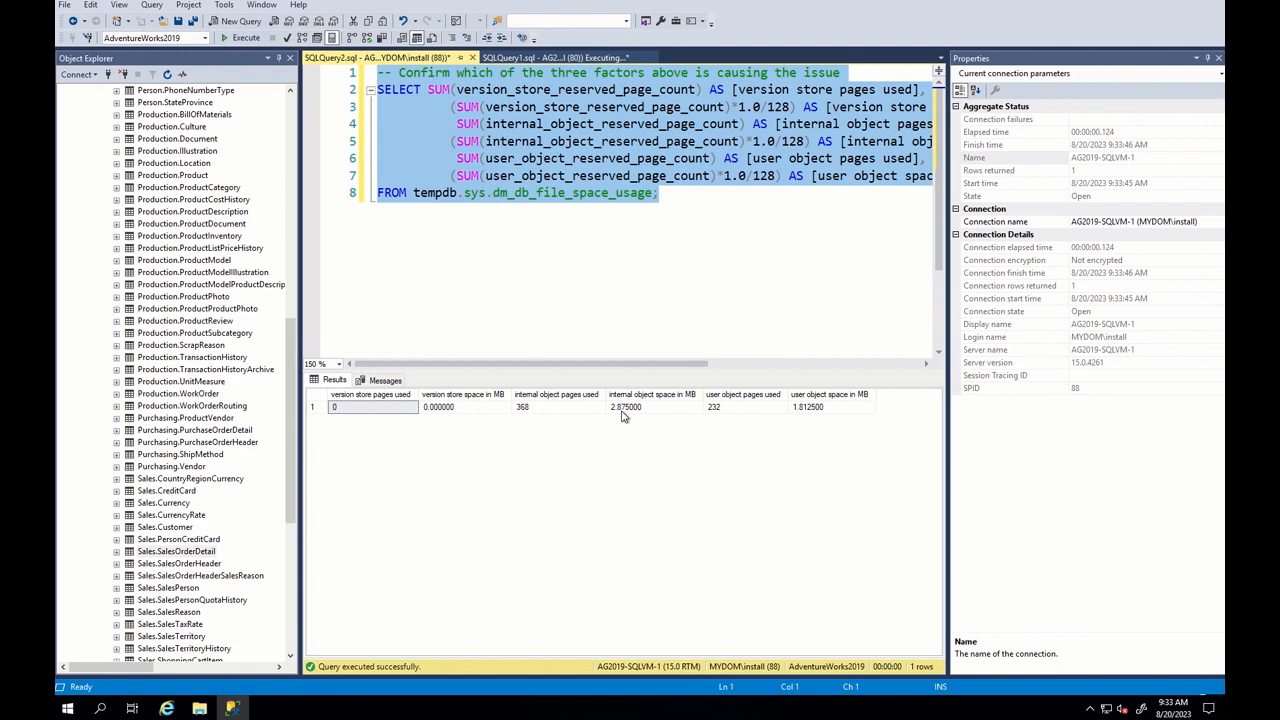
mouse_move(630, 432)
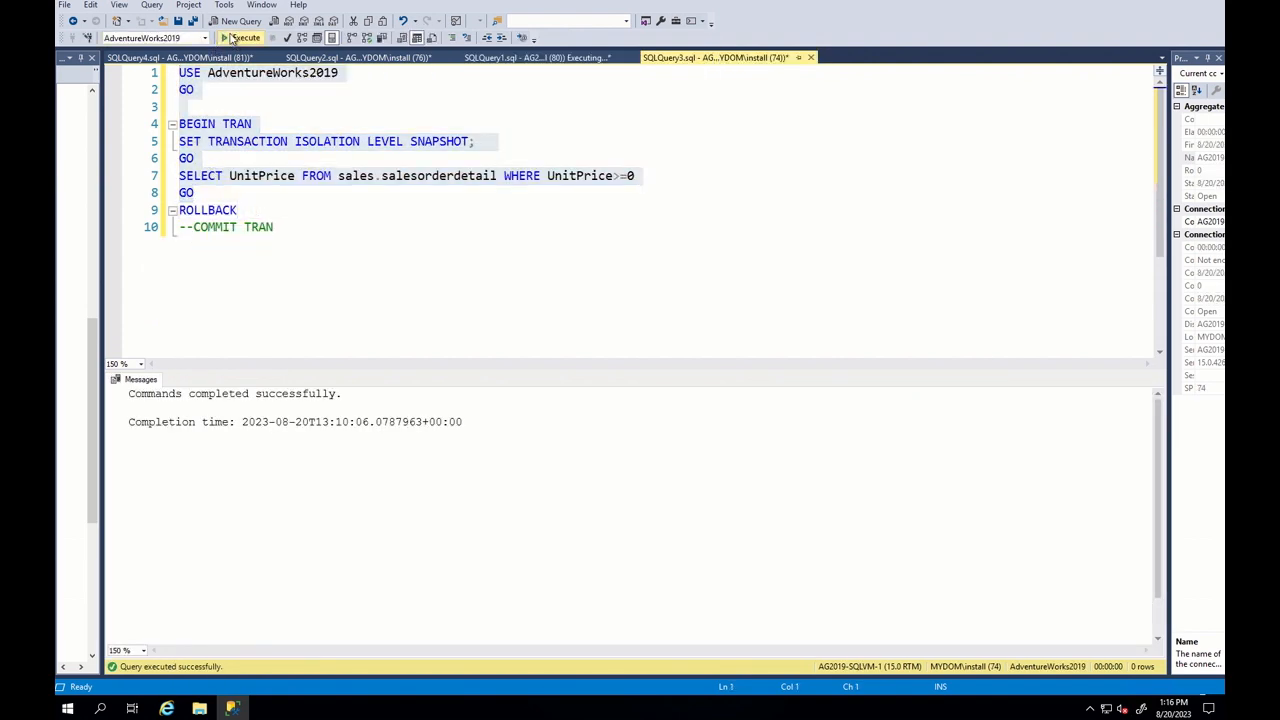
click(240, 36)
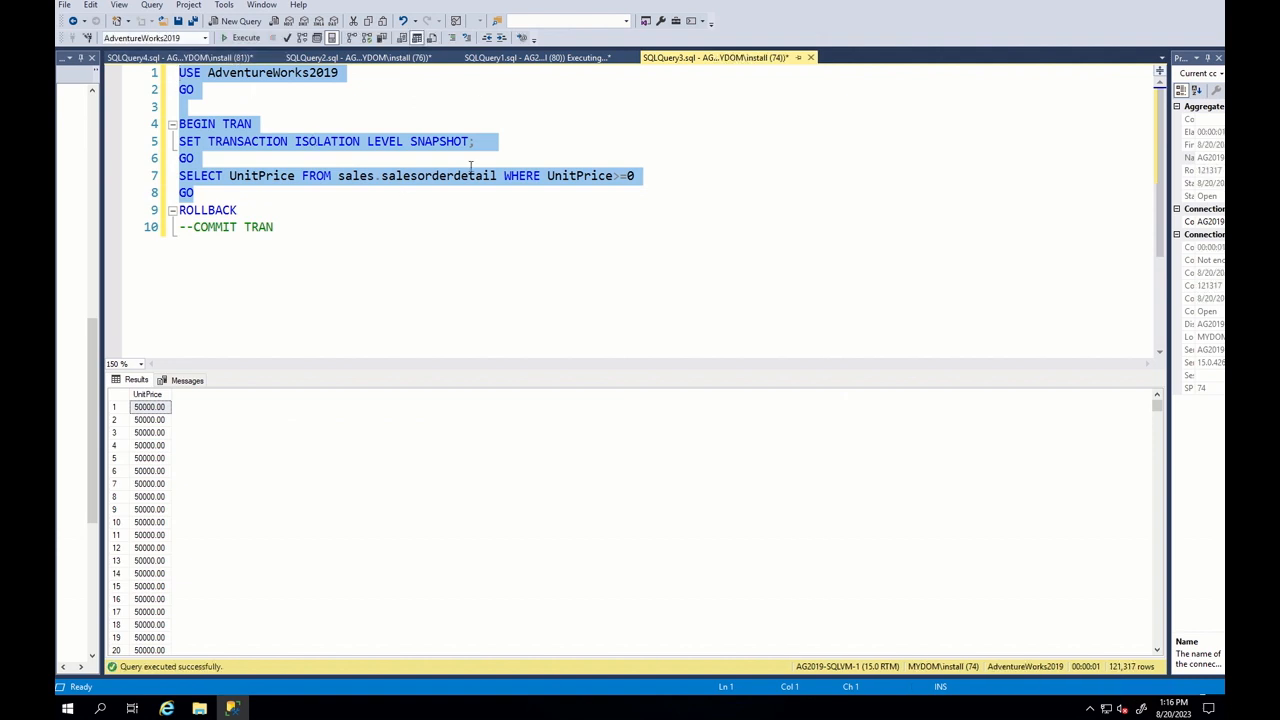
click(360, 56)
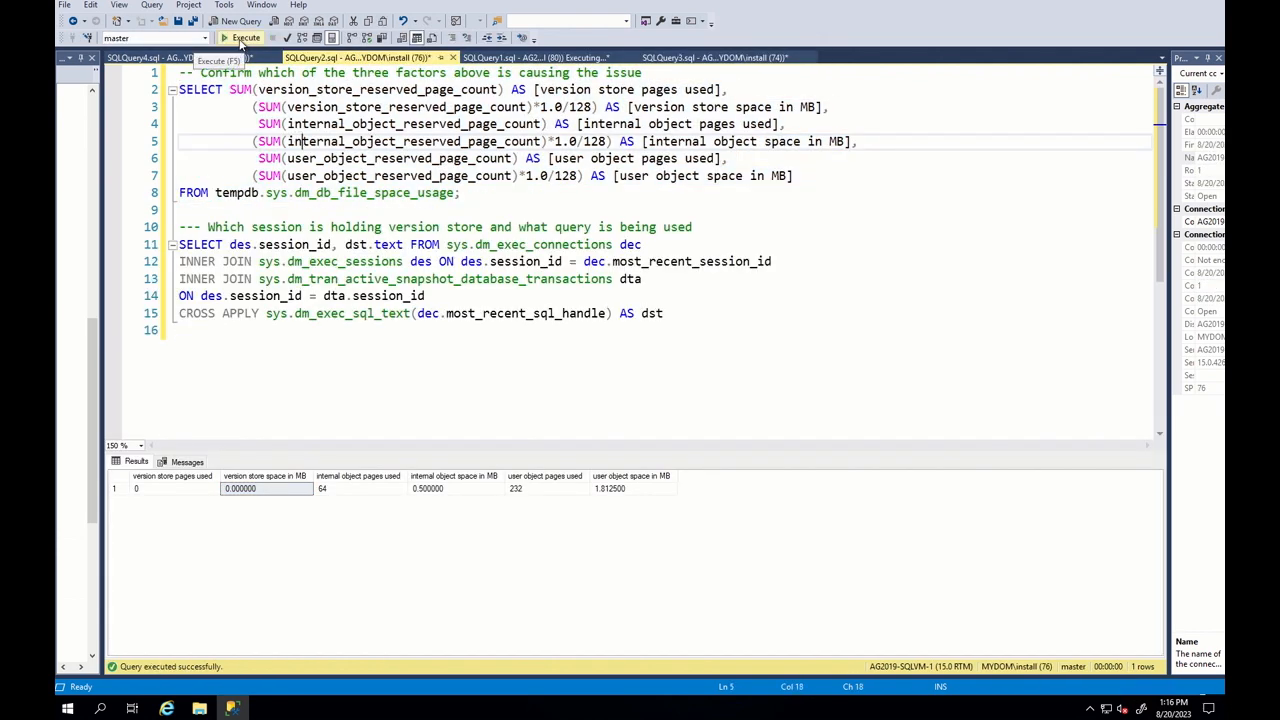
Step: Run the version-store session query and the unit price UPDATE, tracing about 185 MB to session 74's UnitPrice select
click(244, 36)
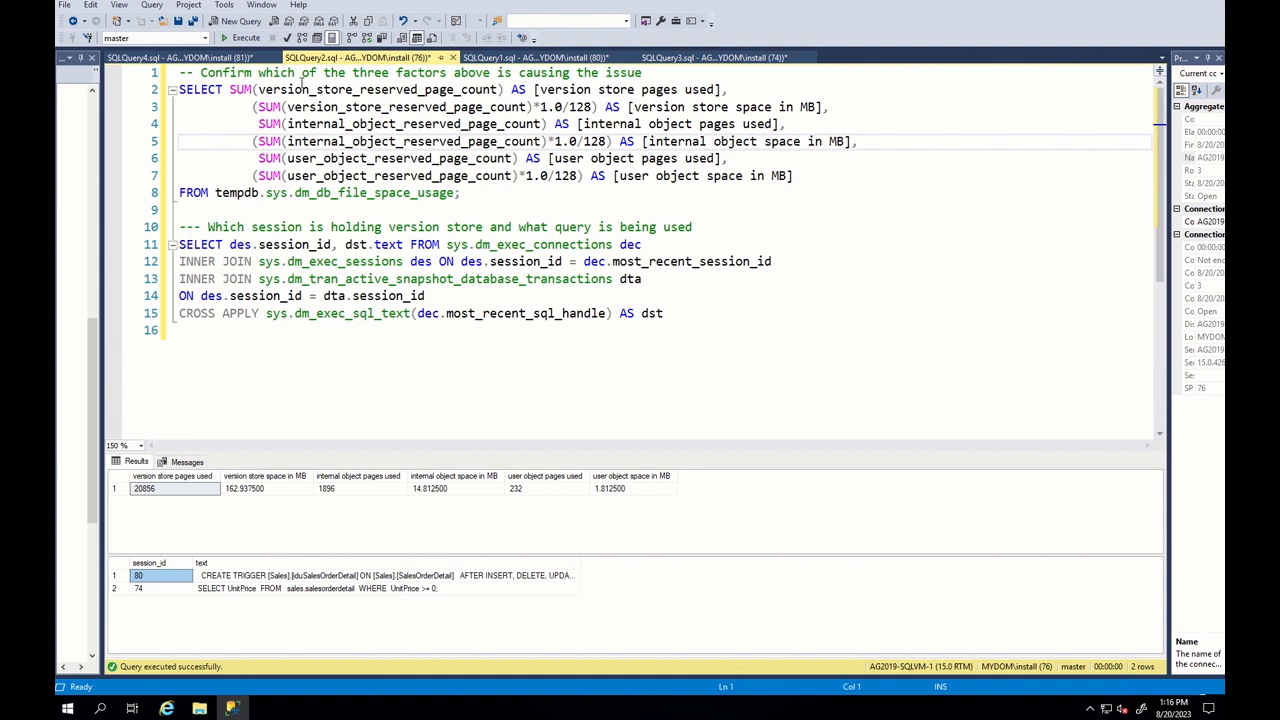
click(160, 56)
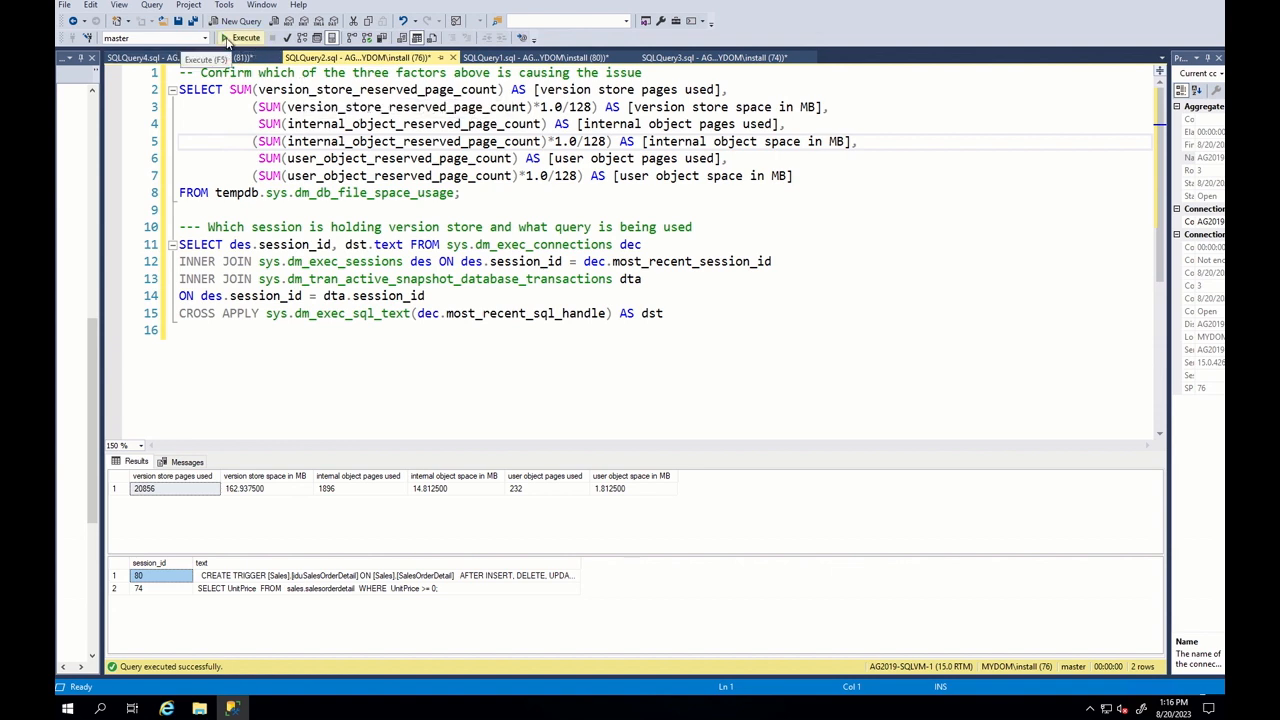
click(240, 36)
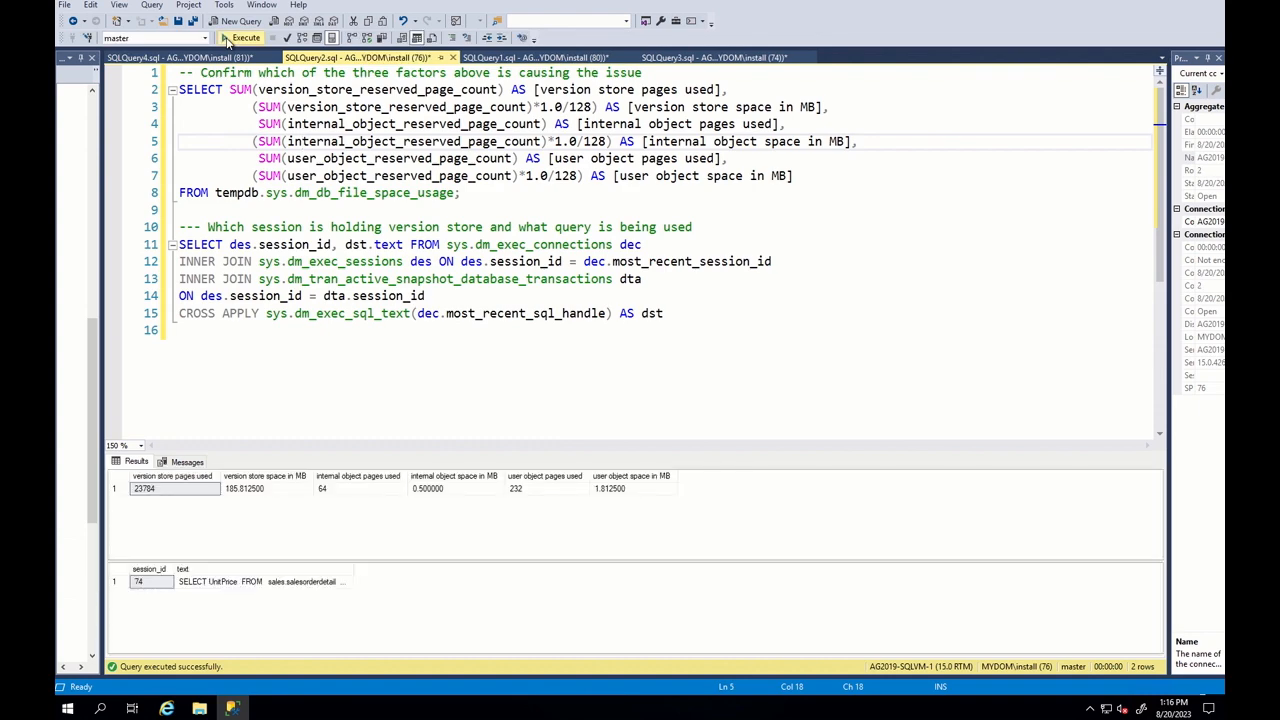
click(530, 56)
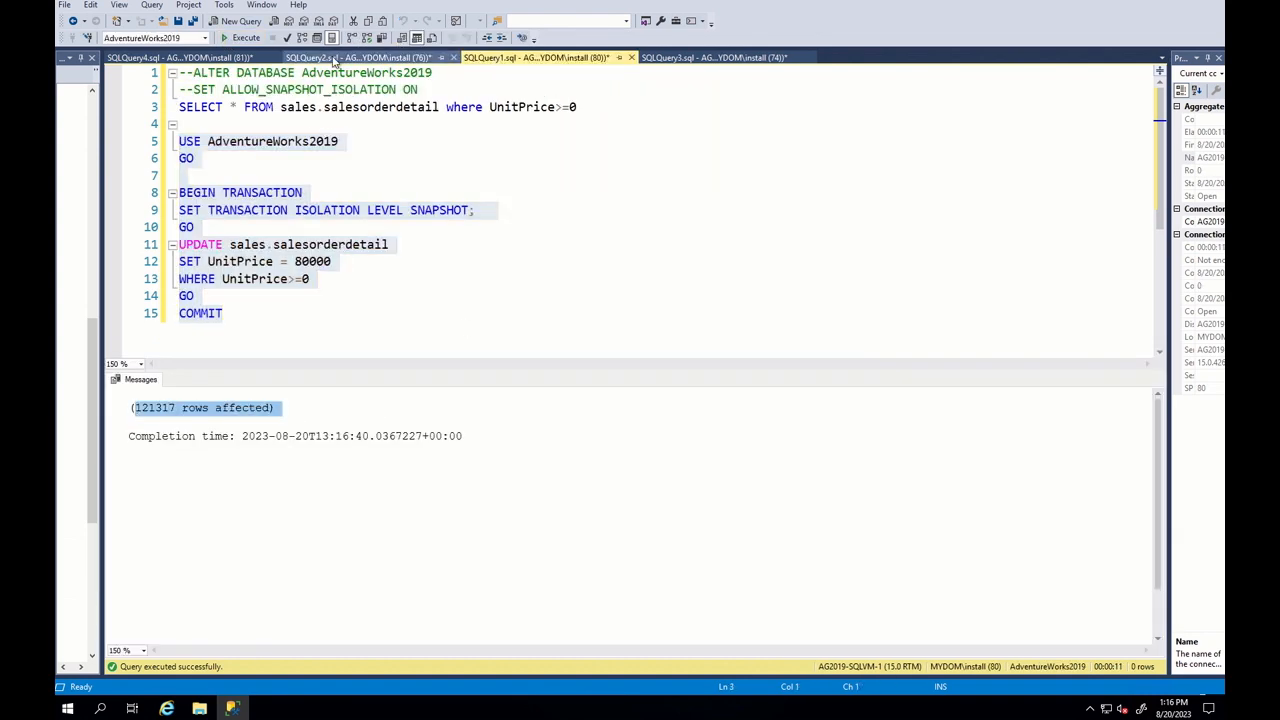
click(360, 56)
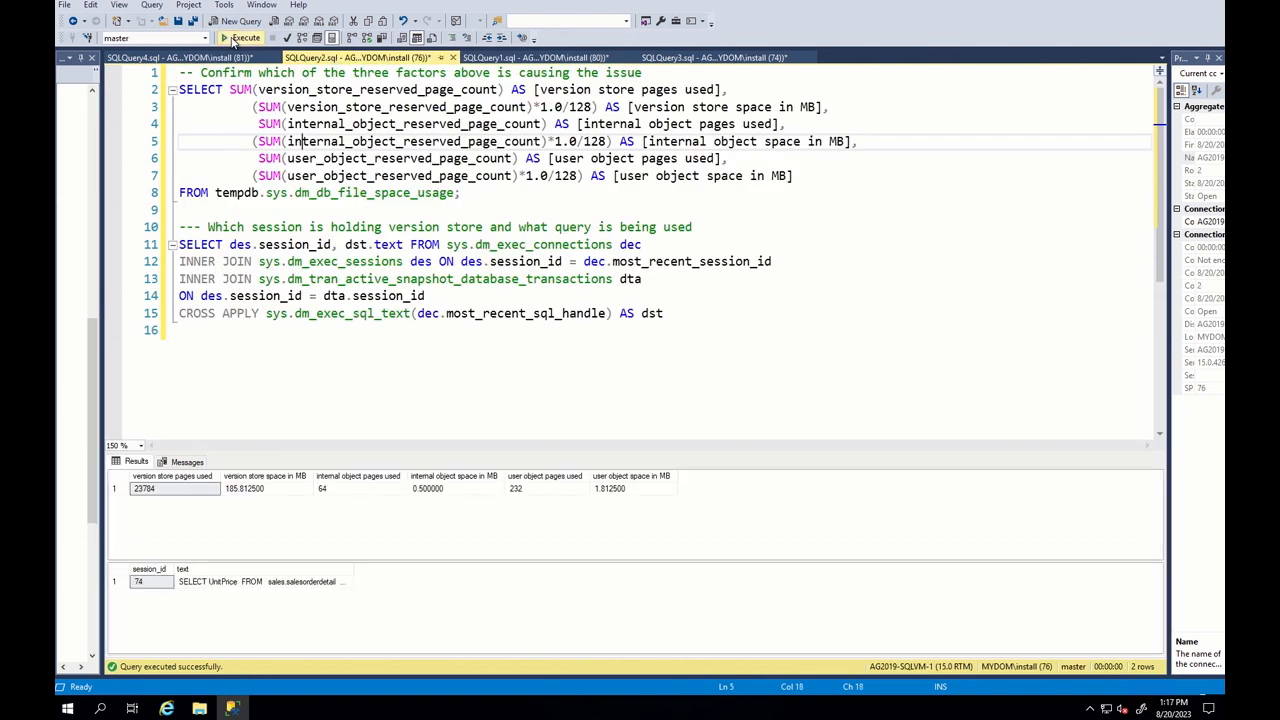
click(244, 36)
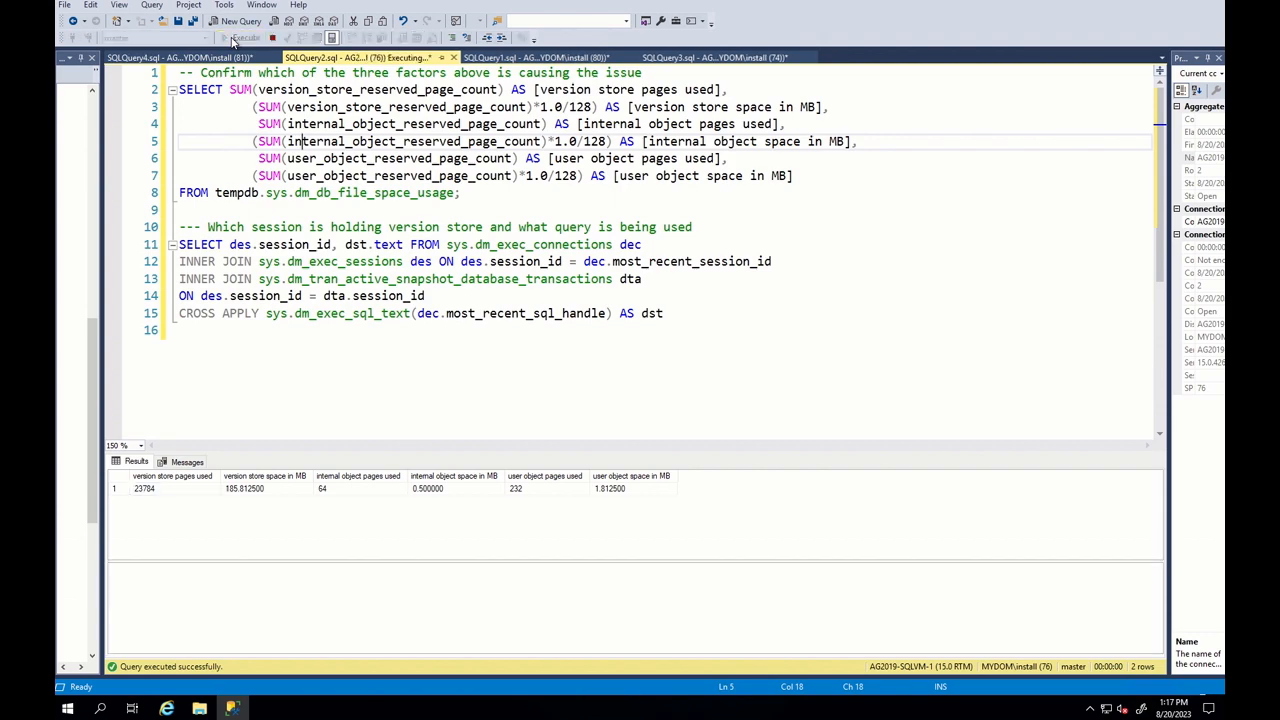
click(246, 38)
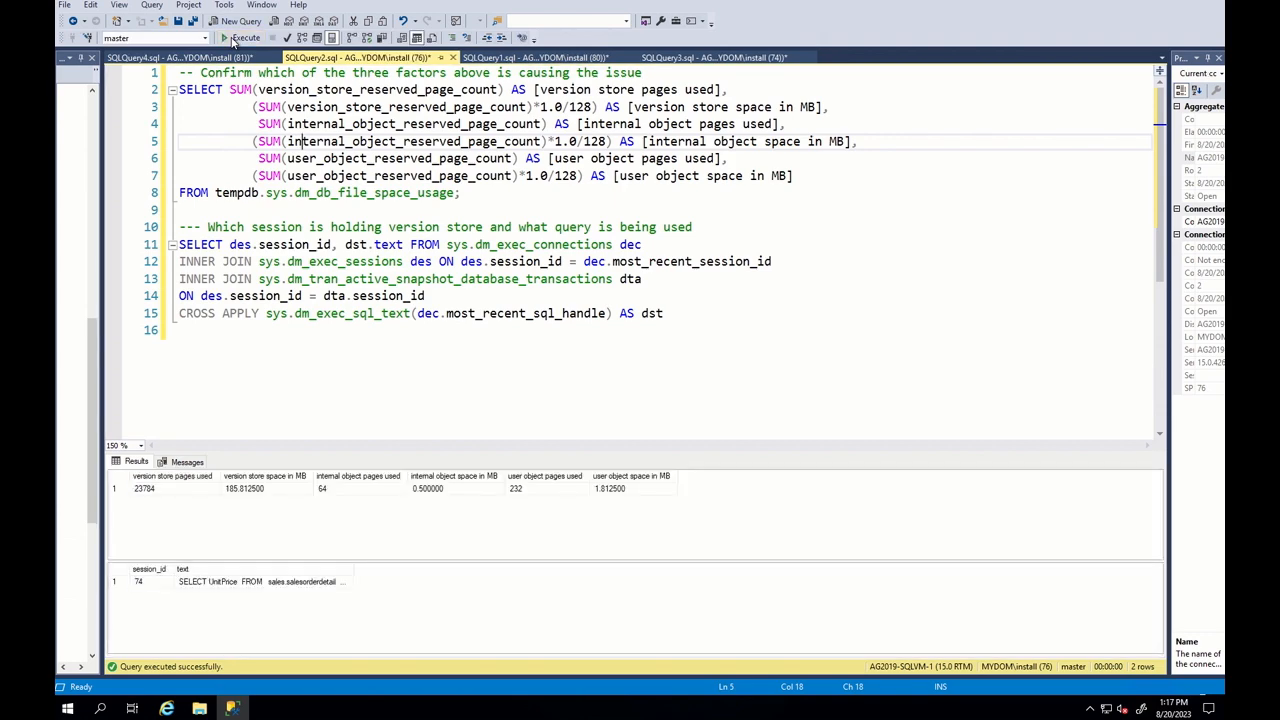
Step: Roll back session 74's open snapshot transaction and return to the diagnostic queries
click(724, 56)
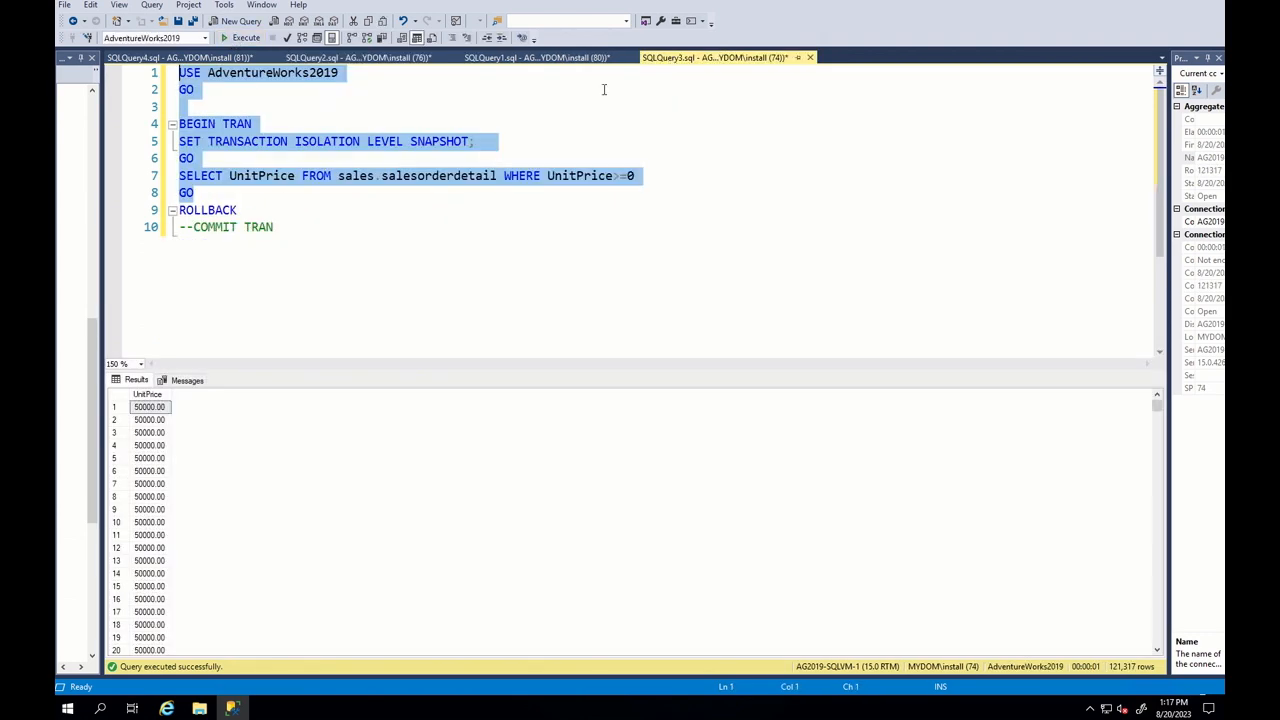
click(240, 36)
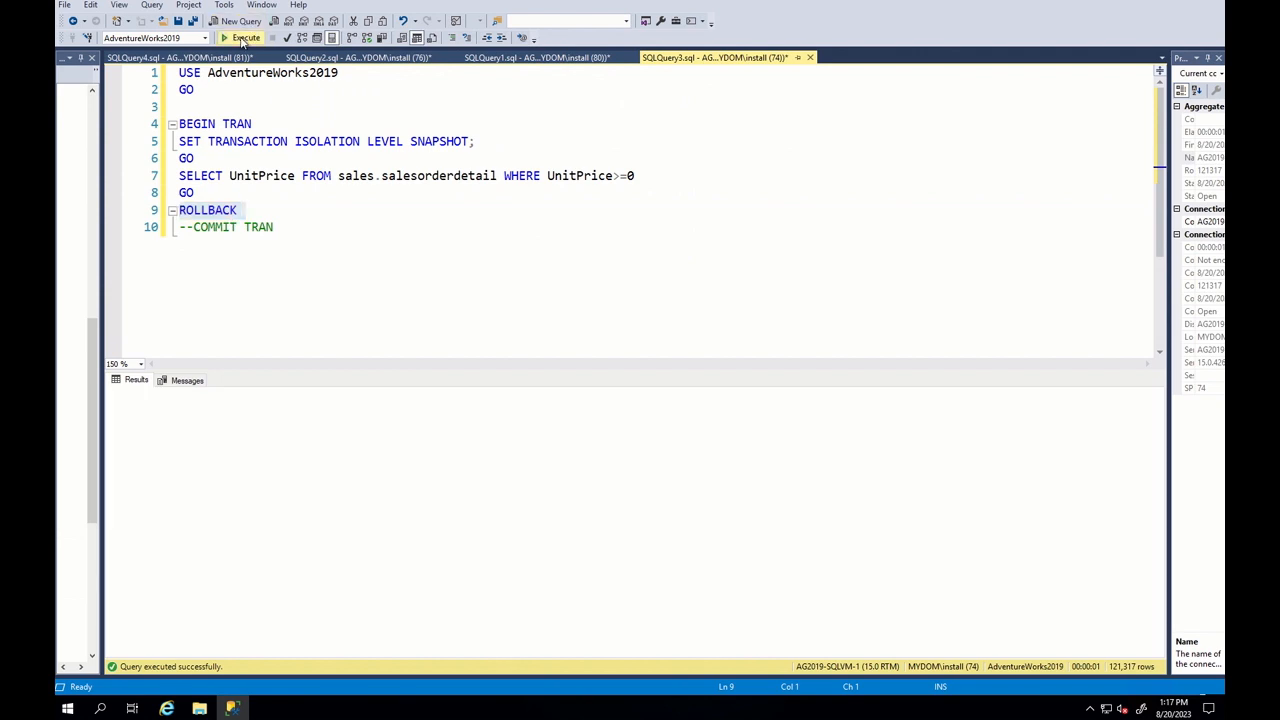
click(360, 56)
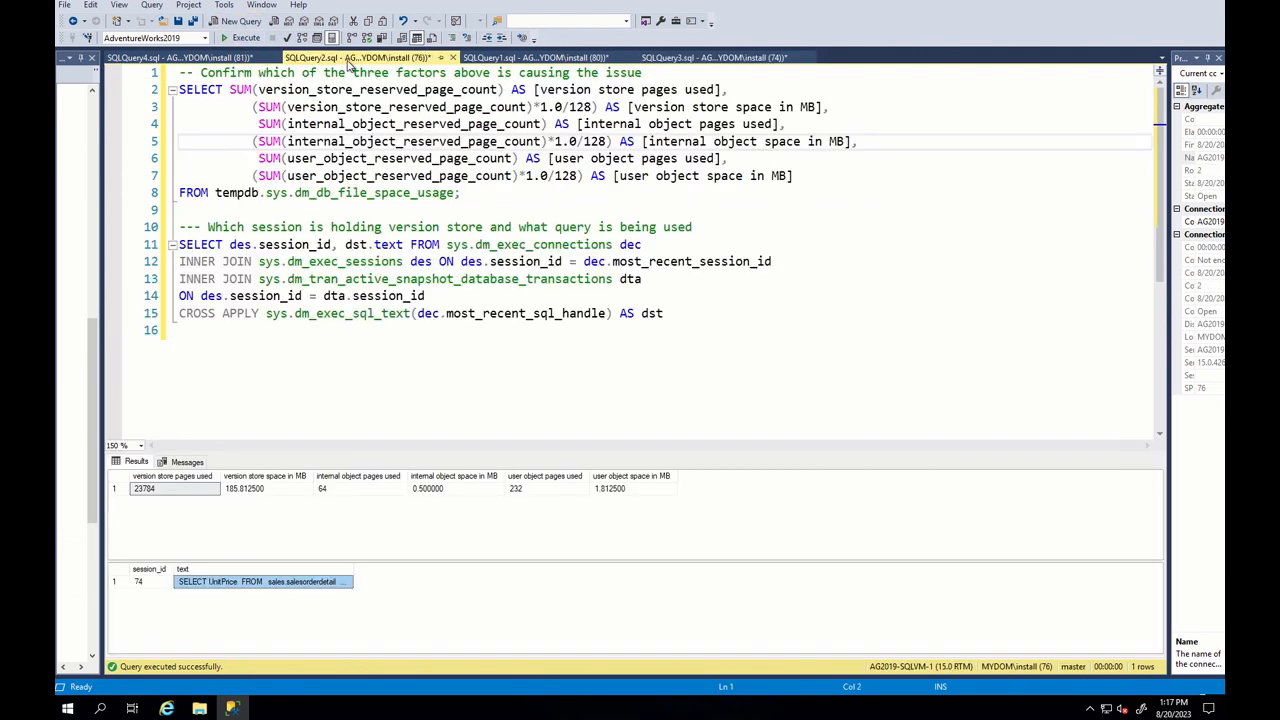
Step: Rerun the diagnostics until version_store_reserved_page_count is 0 and no session holds the version store
click(156, 36)
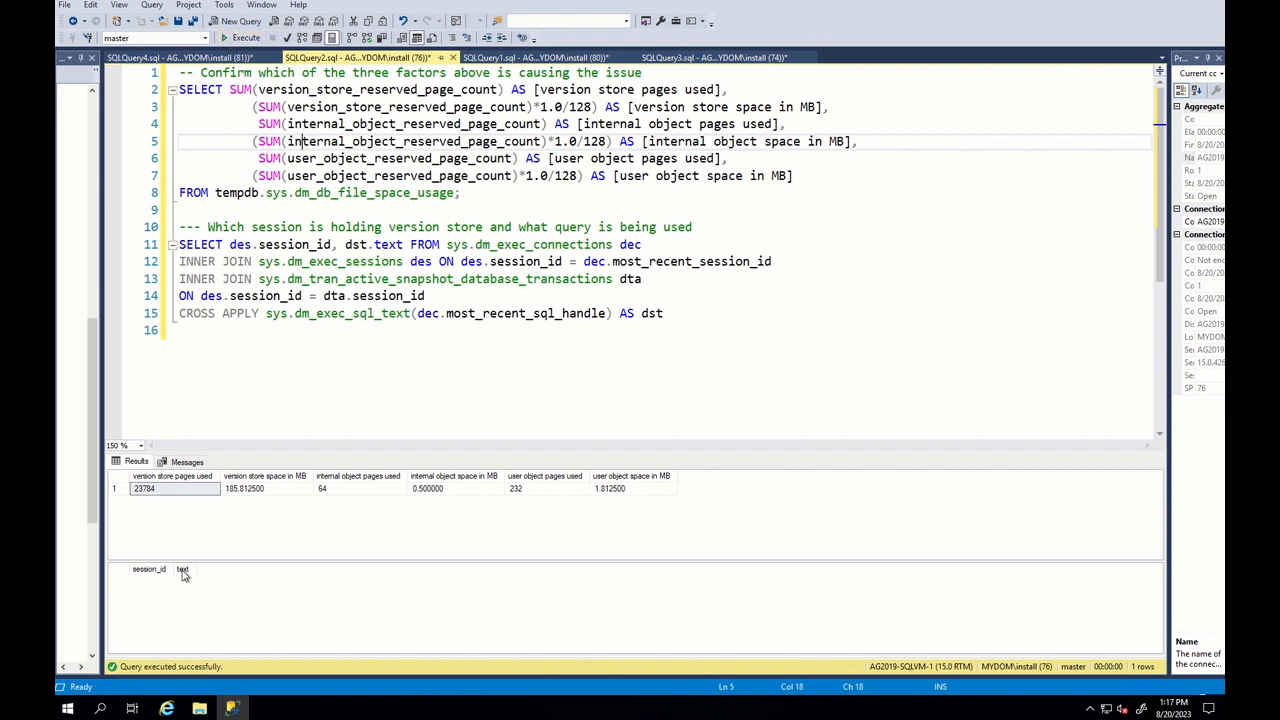
mouse_move(190, 584)
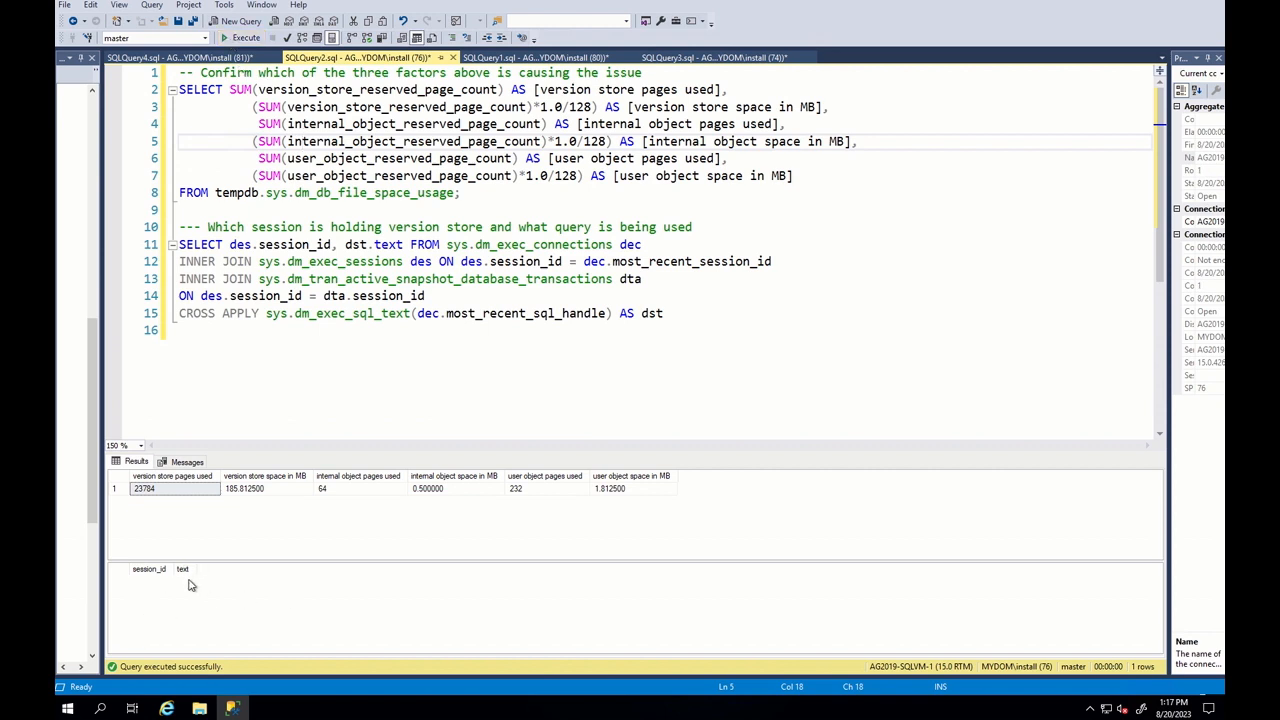
mouse_move(230, 38)
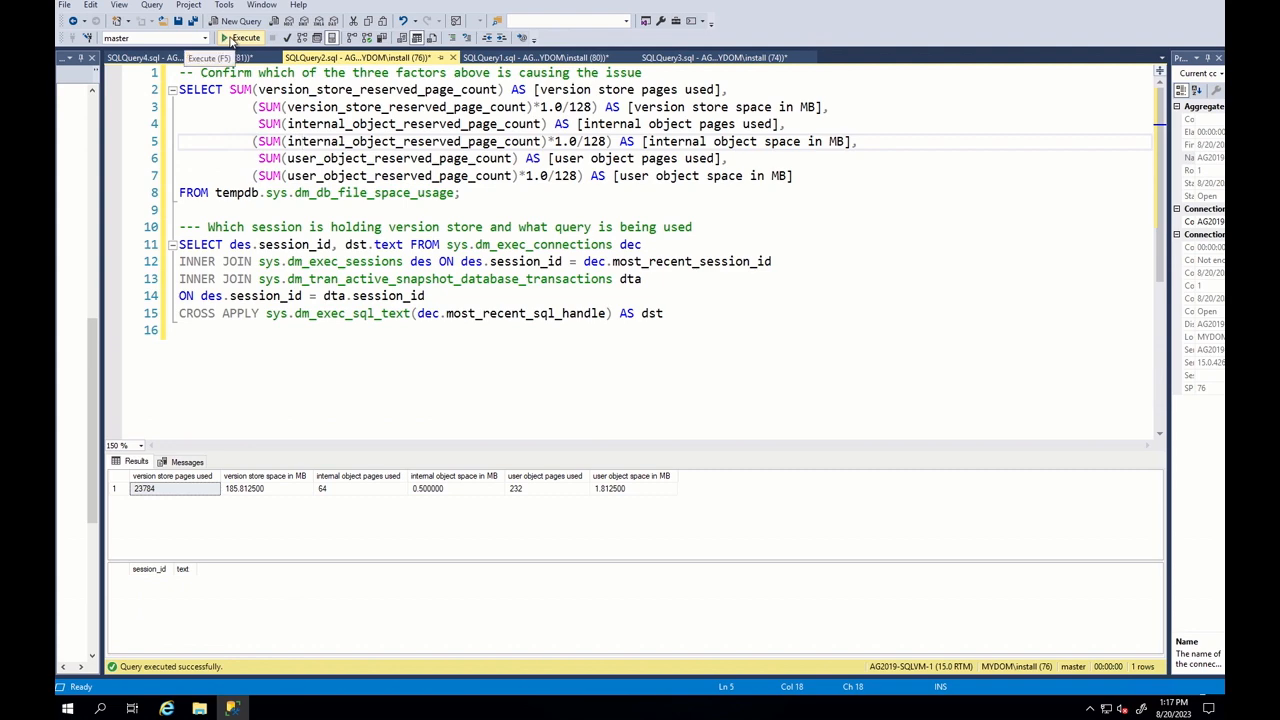
click(240, 36)
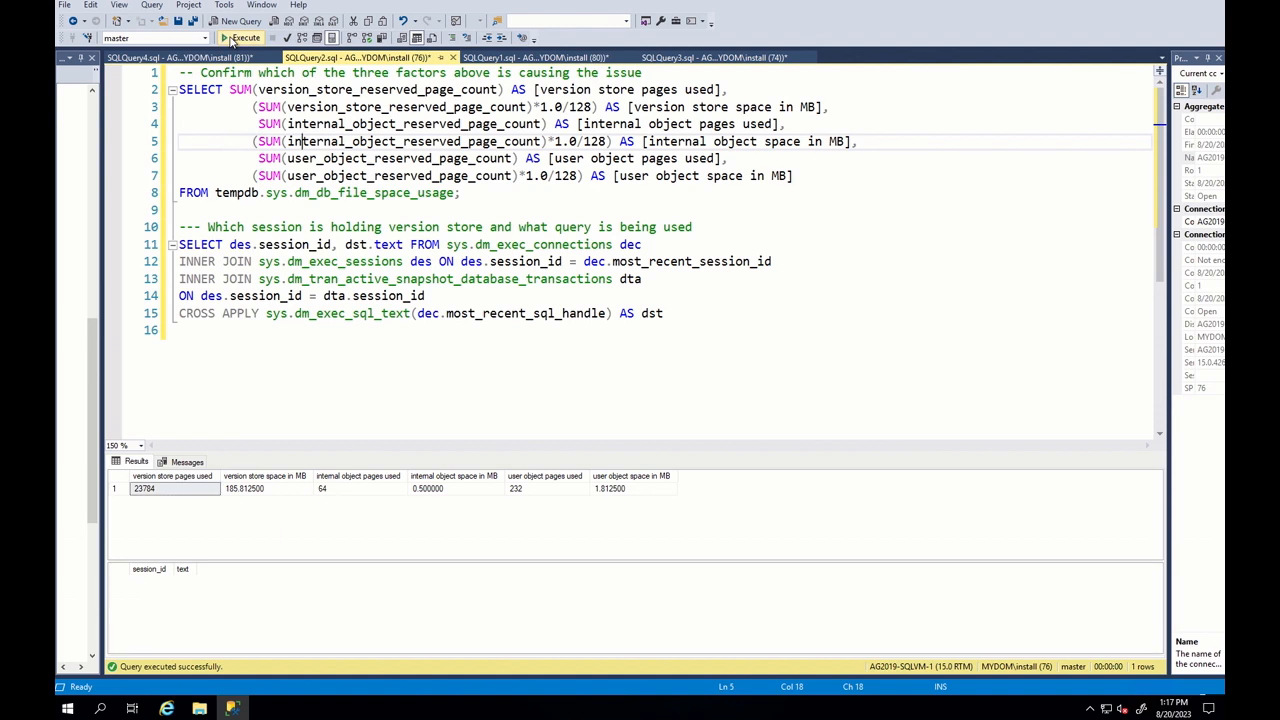
click(244, 36)
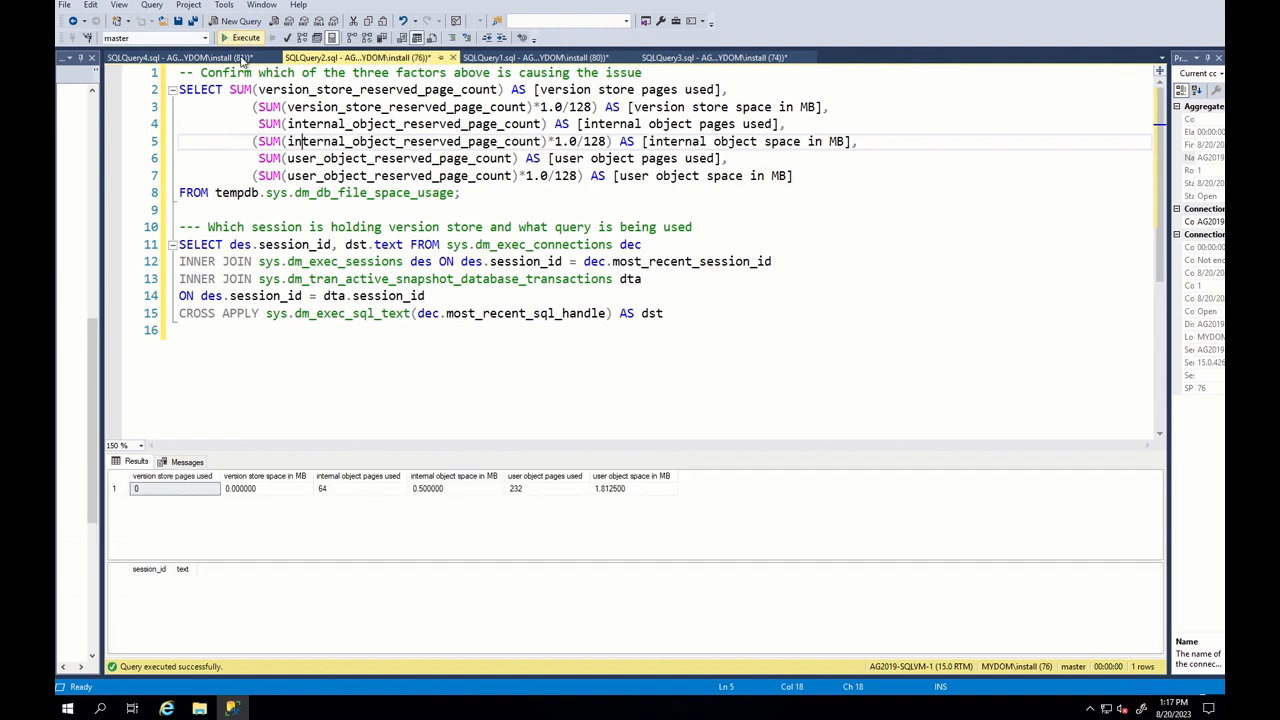